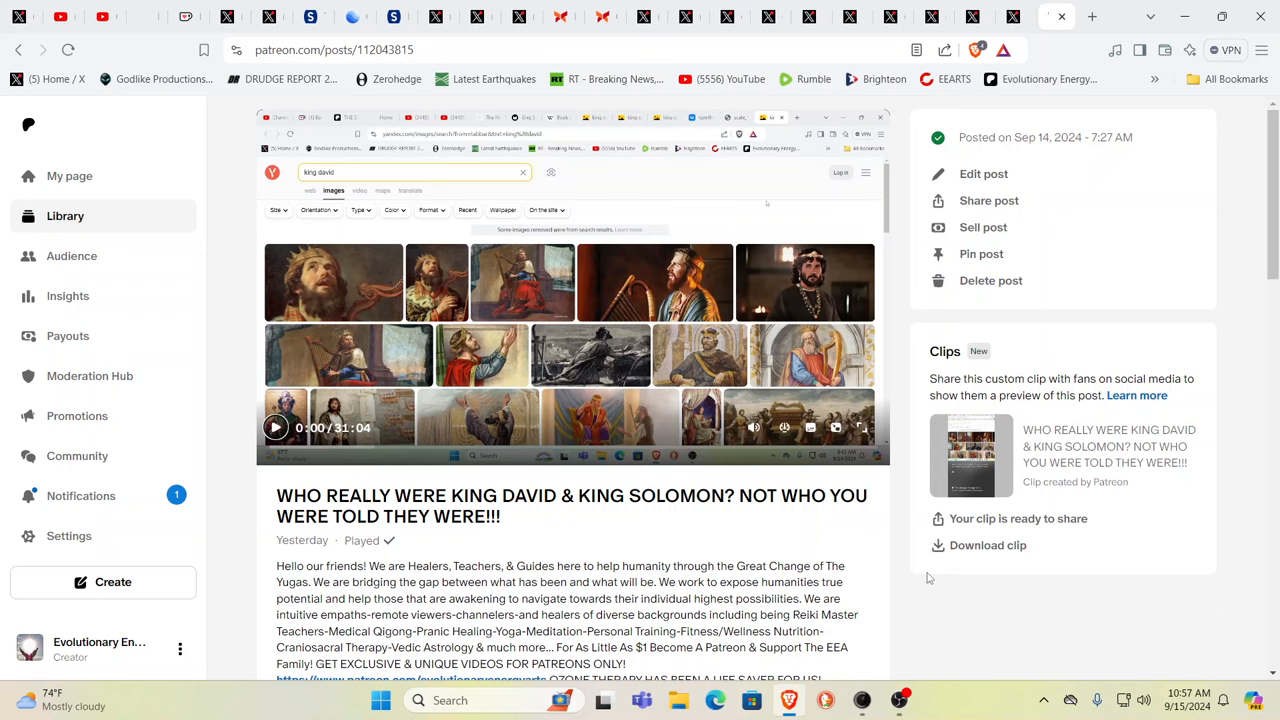
mouse_move(1052, 94)
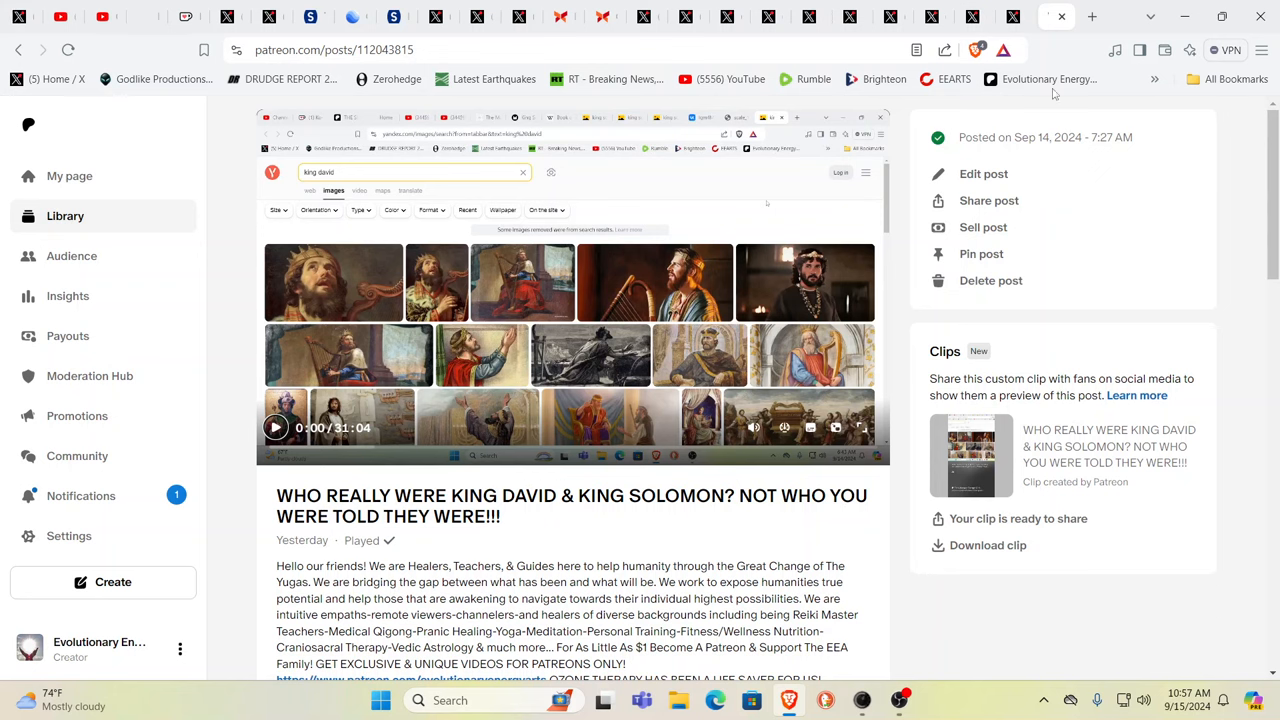
mouse_move(1012, 16)
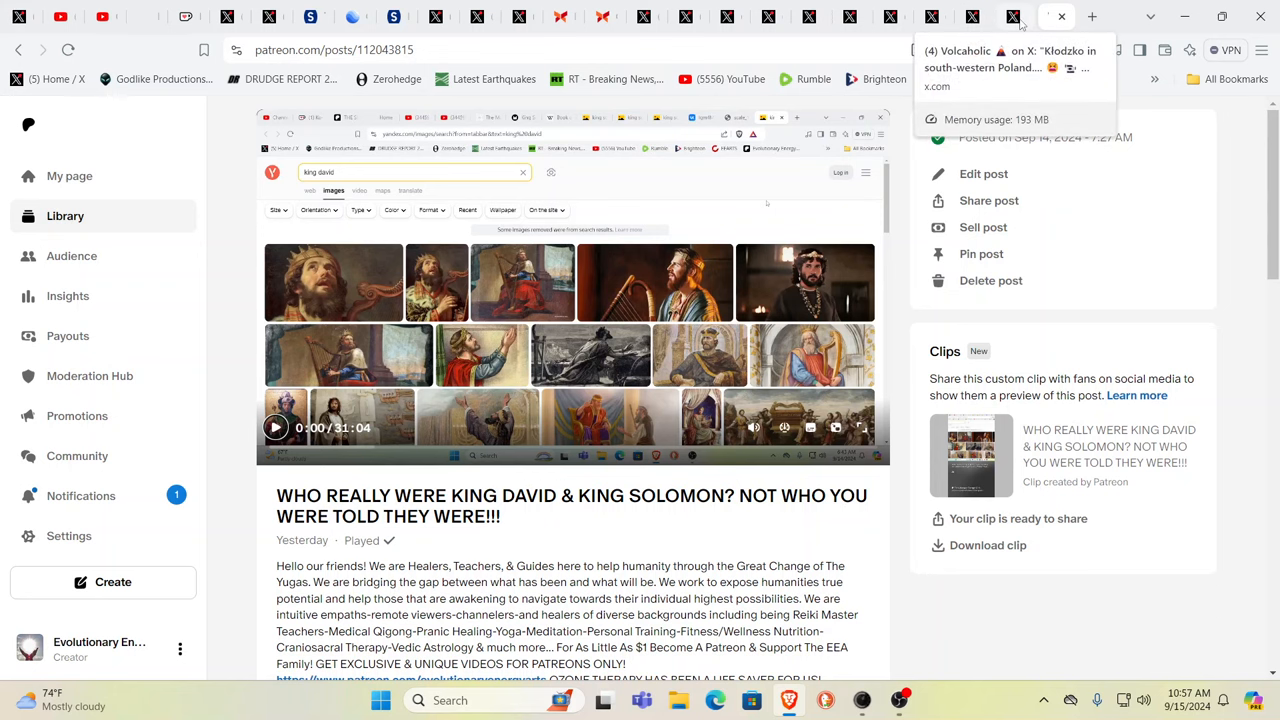
Bring up Volcaholic's flood video post from Písečná, Czech Republic.
left_click(1000, 16)
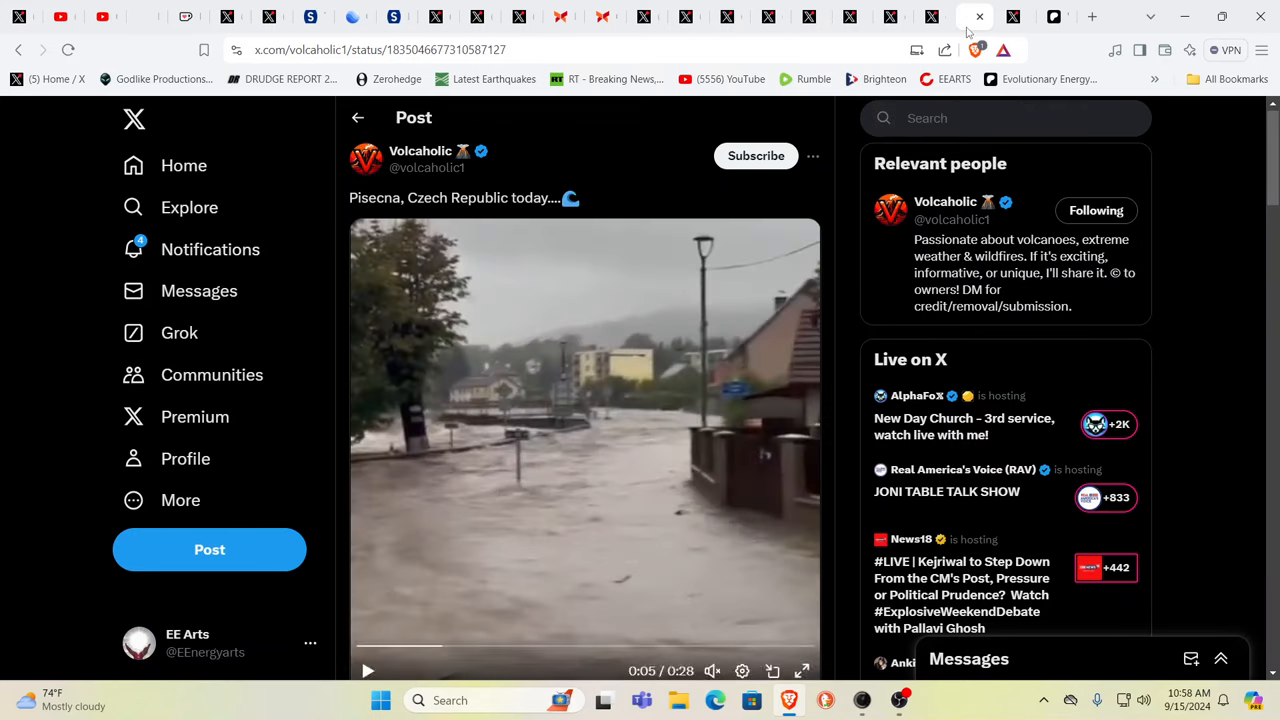
left_click(368, 670)
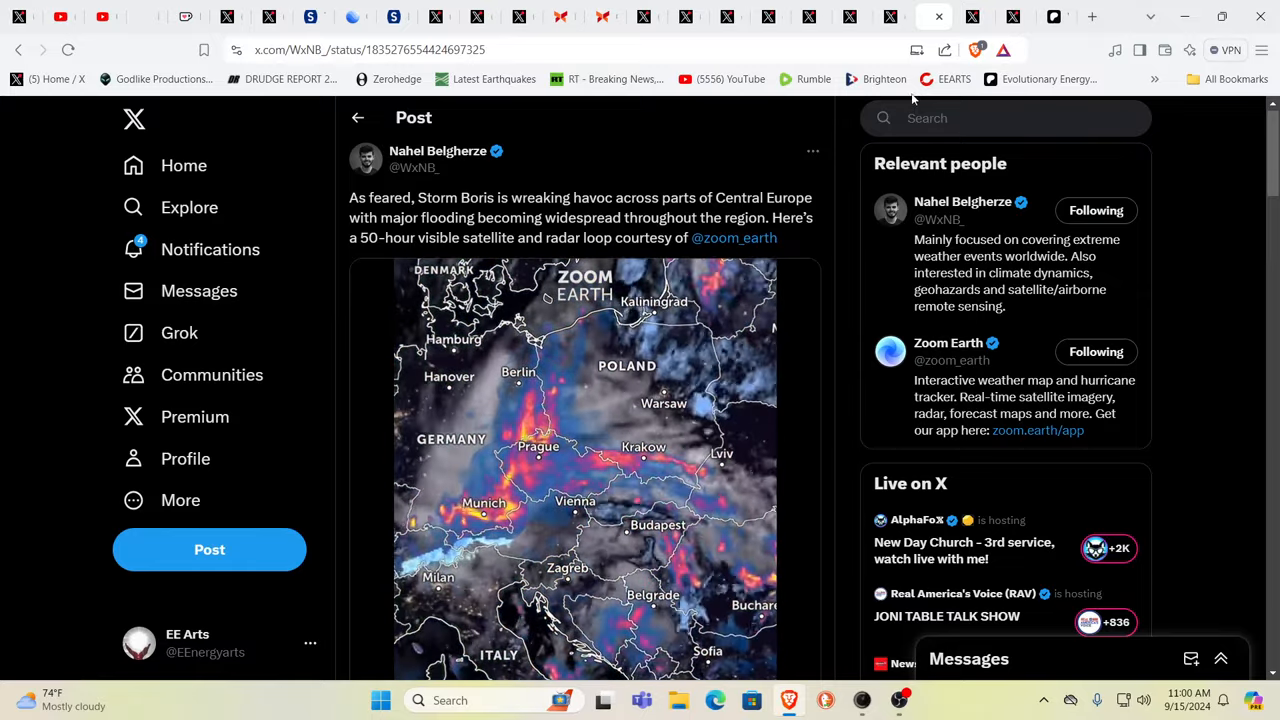
mouse_move(876, 80)
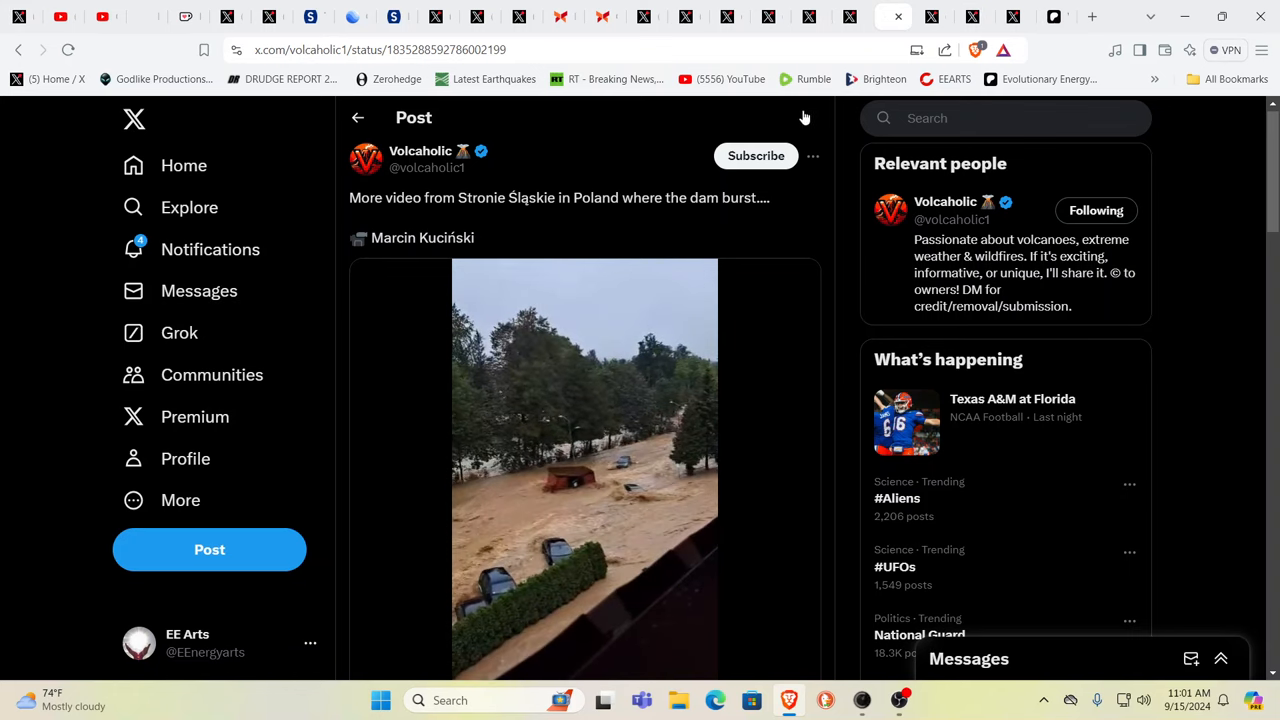
mouse_move(780, 208)
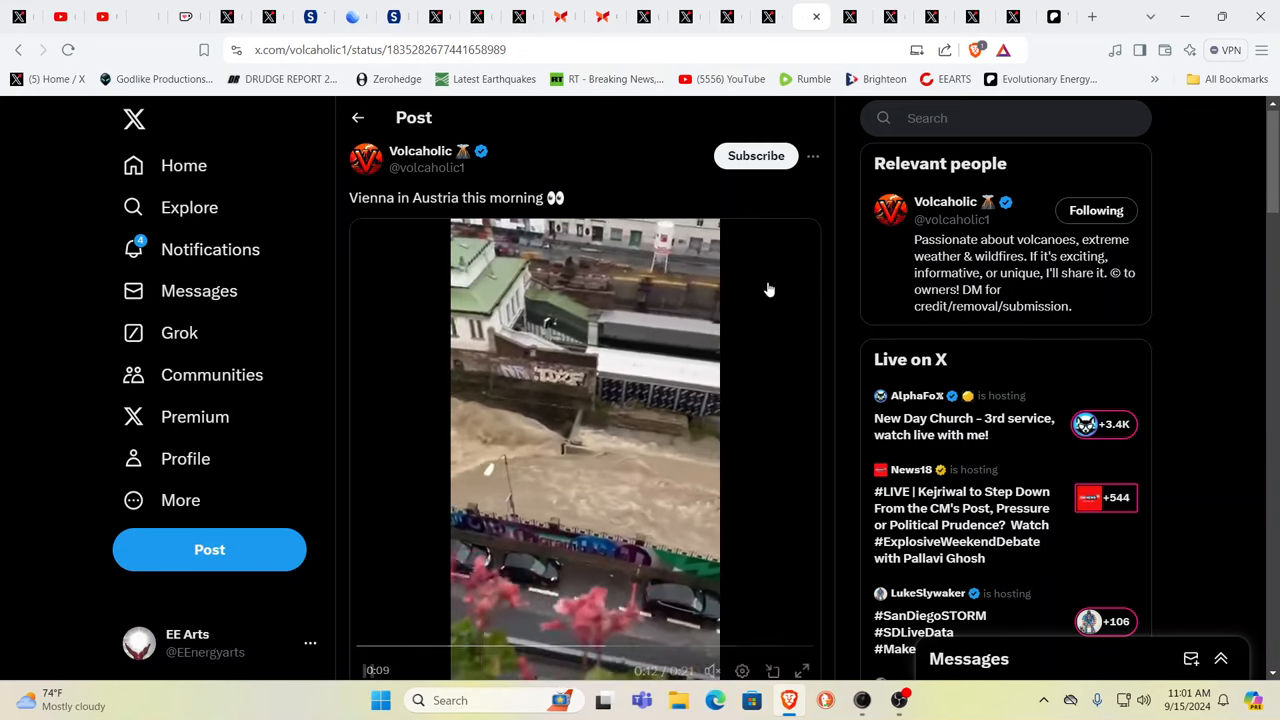
Move on to the Stronie dam-burst report post with its flood video.
left_click(368, 670)
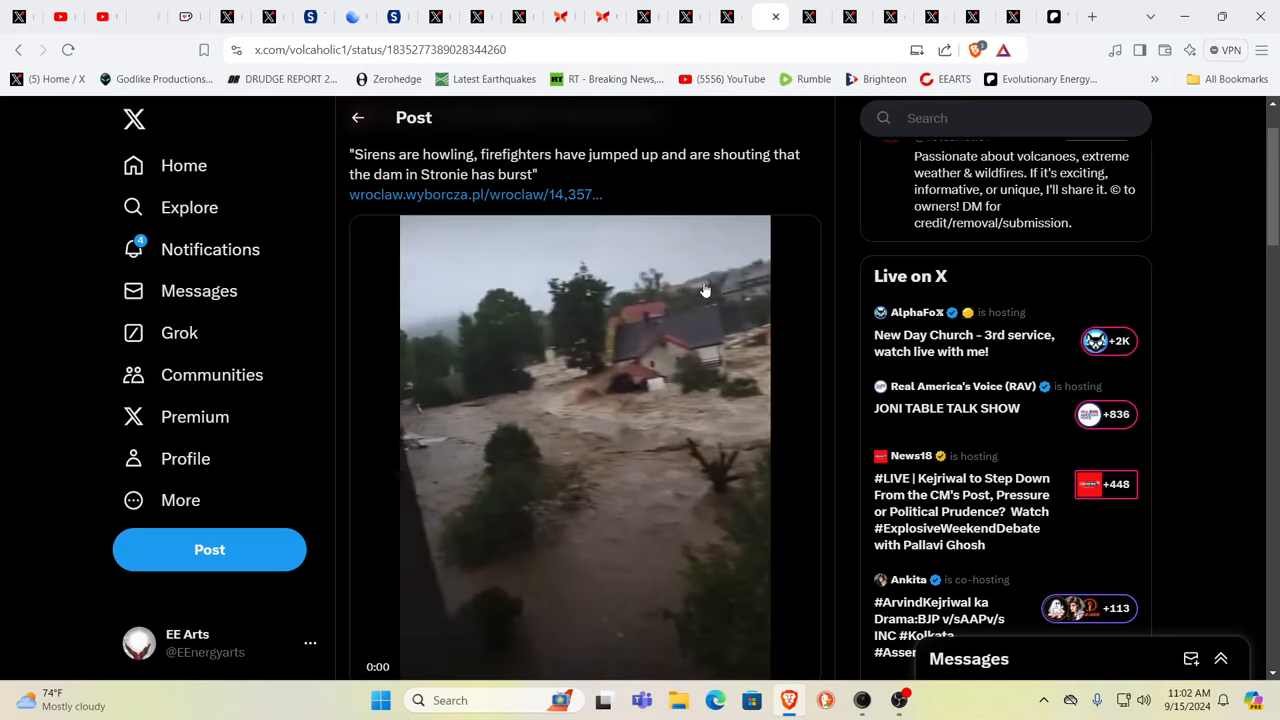
left_click(584, 444)
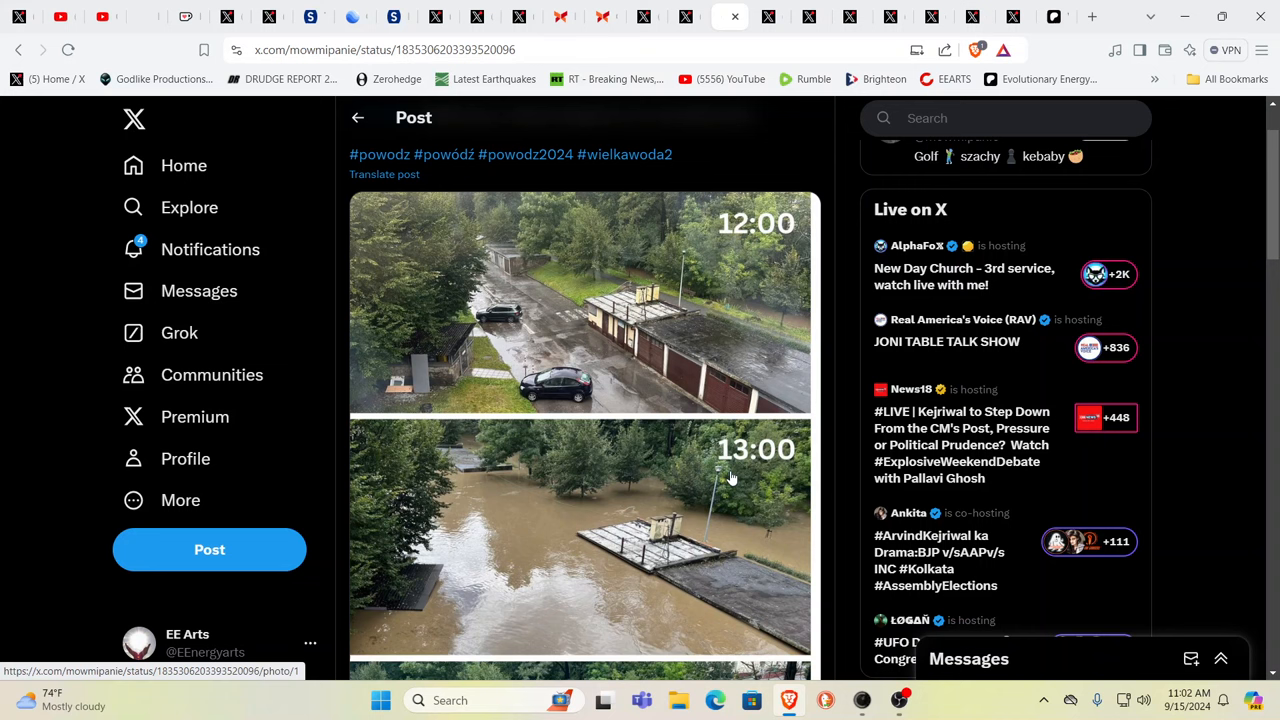
mouse_move(622, 556)
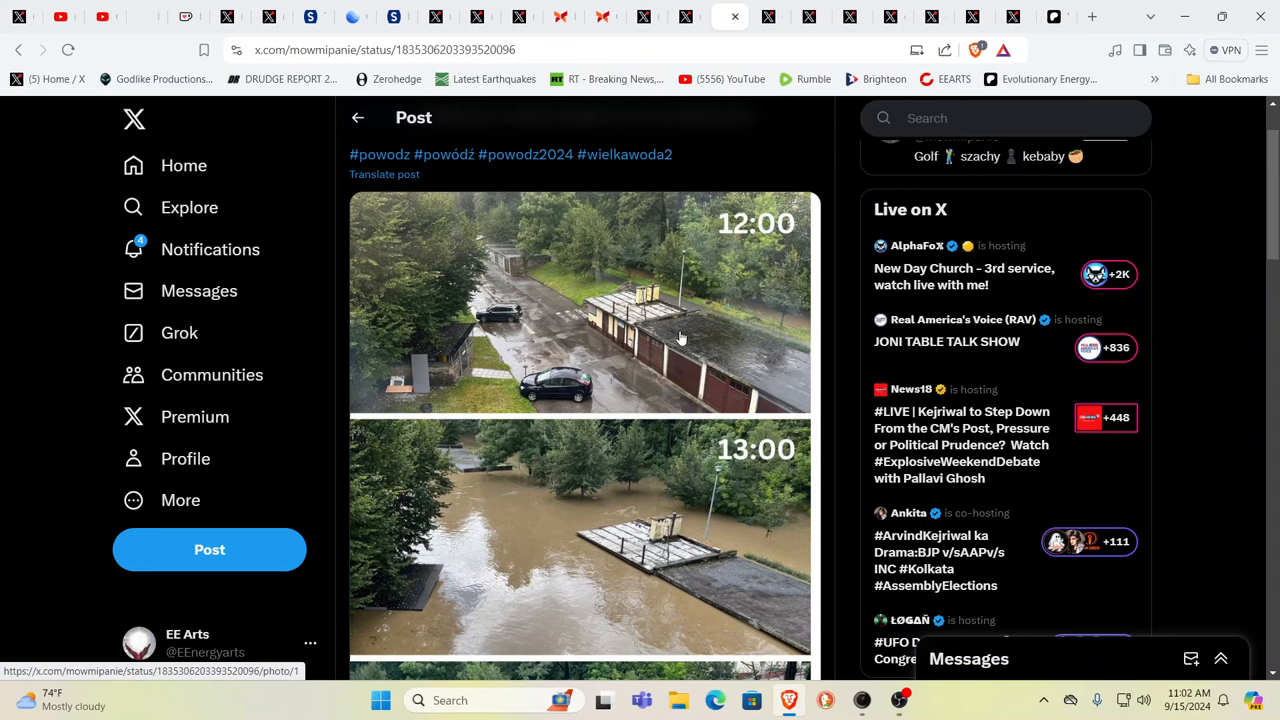
mouse_move(676, 570)
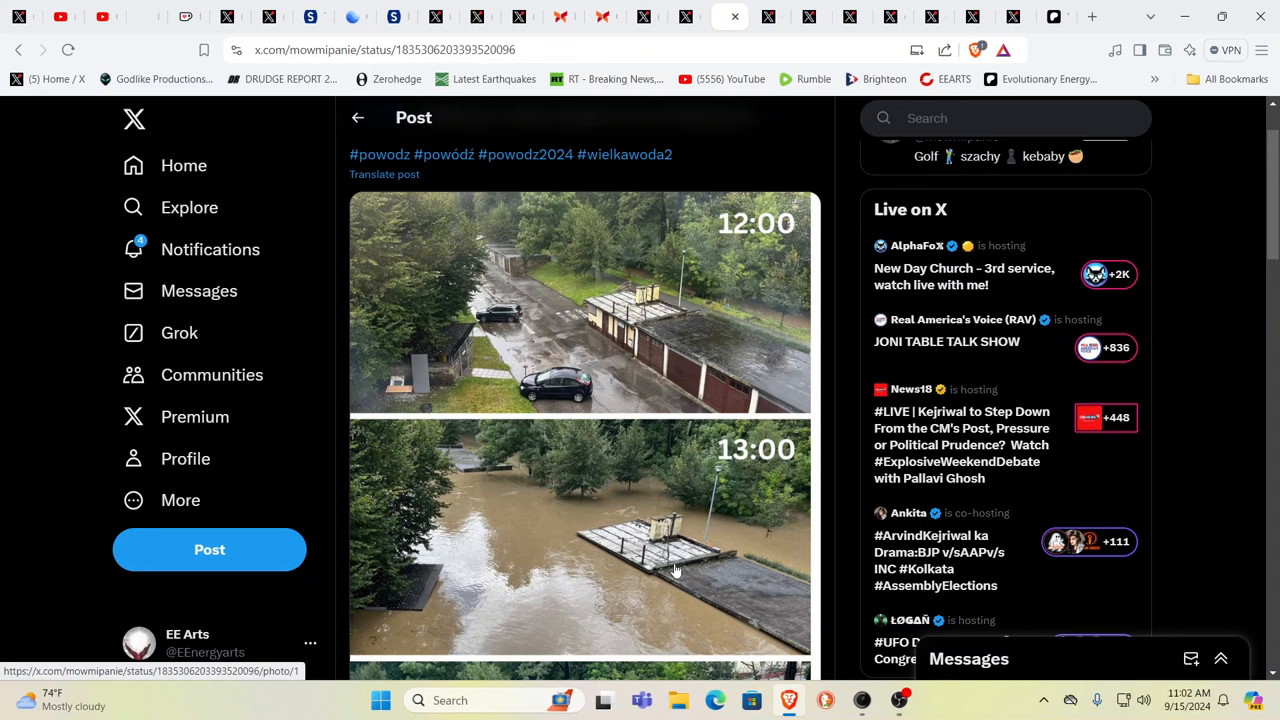
mouse_move(688, 532)
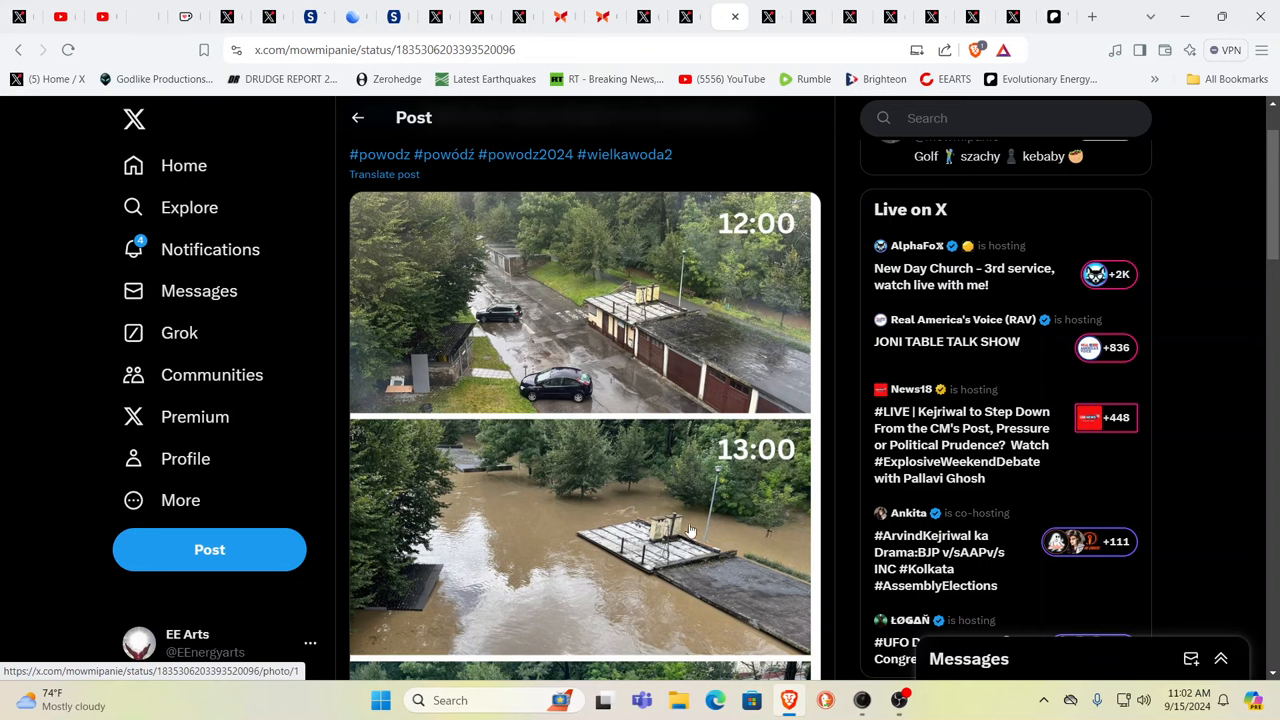
mouse_move(590, 568)
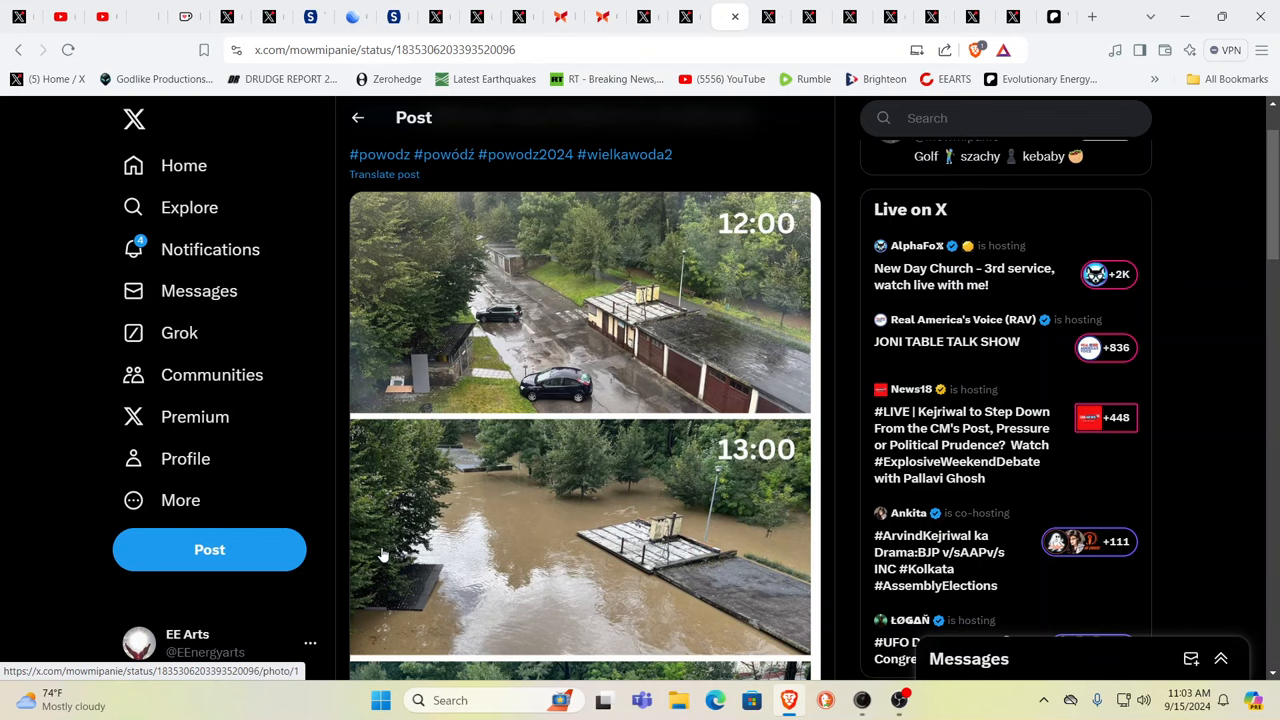
mouse_move(728, 408)
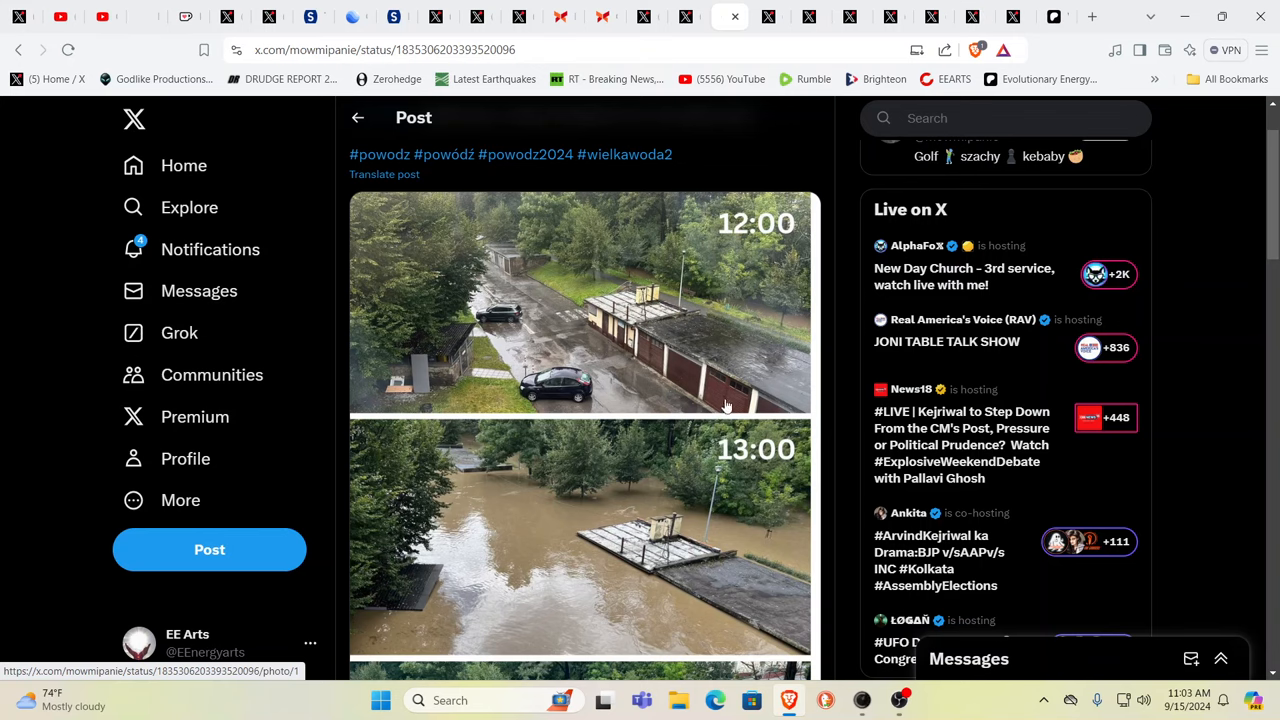
scroll("down", 3)
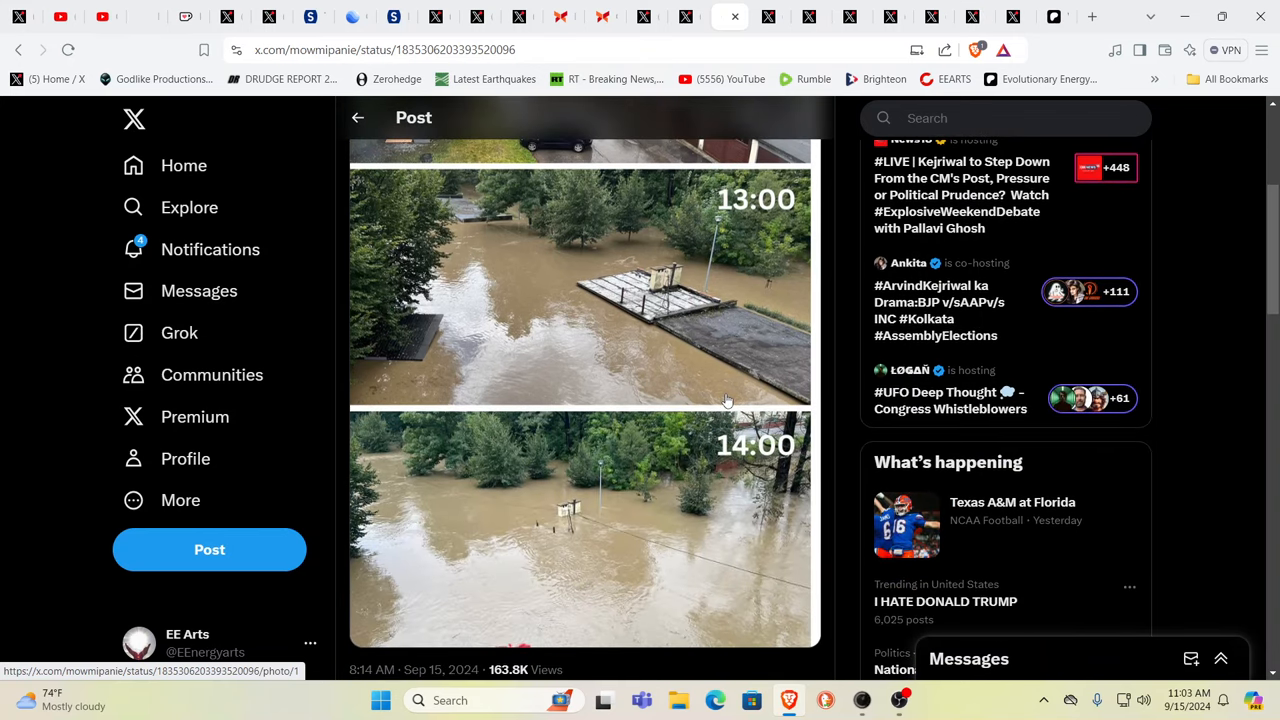
scroll("down", 3)
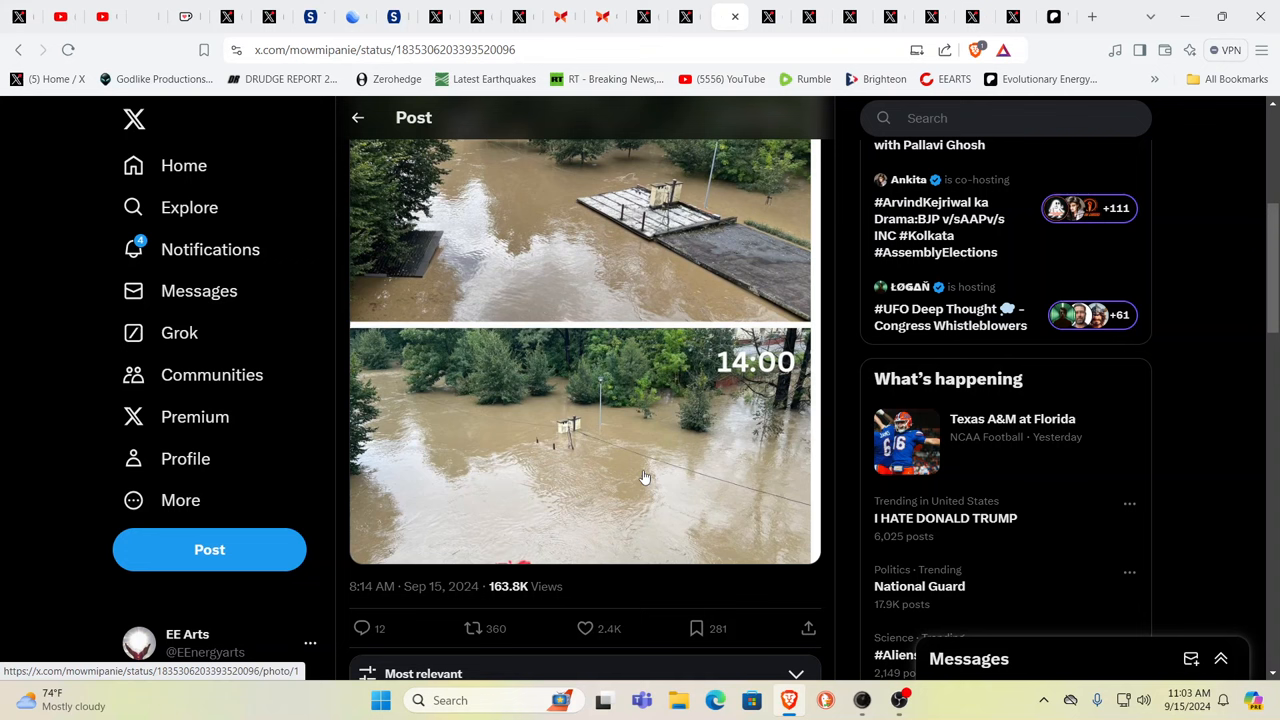
mouse_move(654, 462)
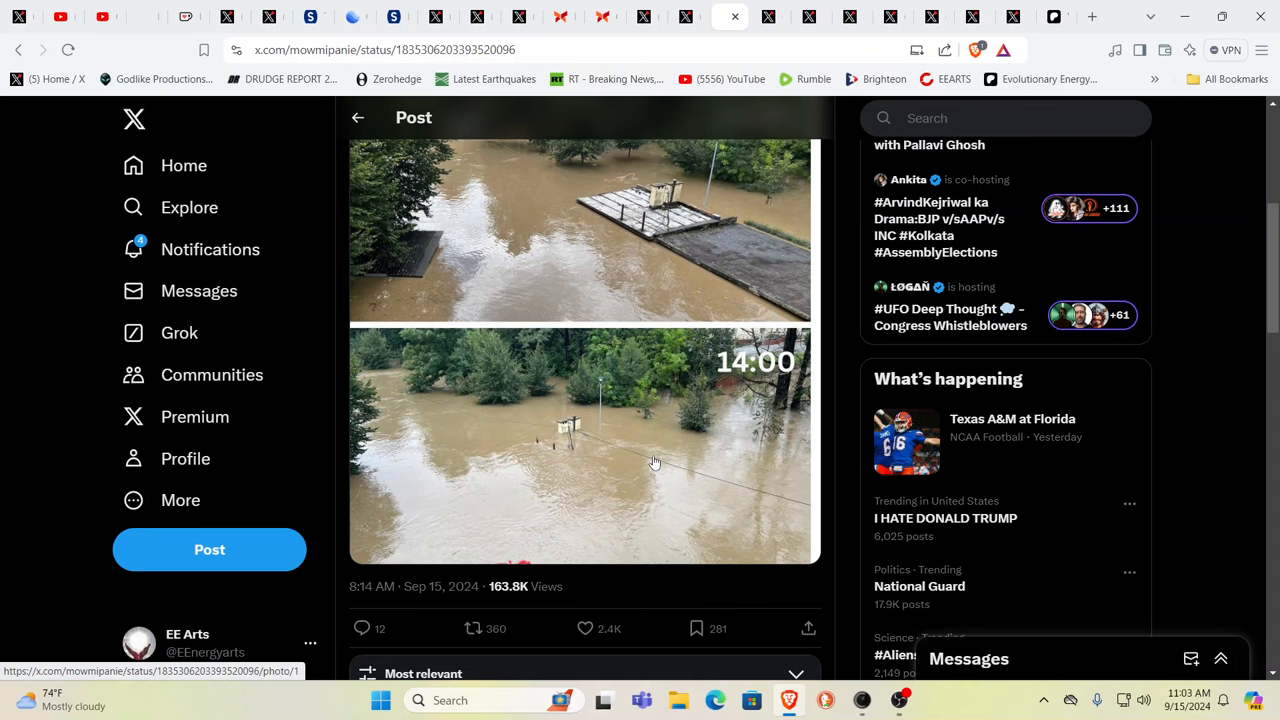
scroll("down", 3)
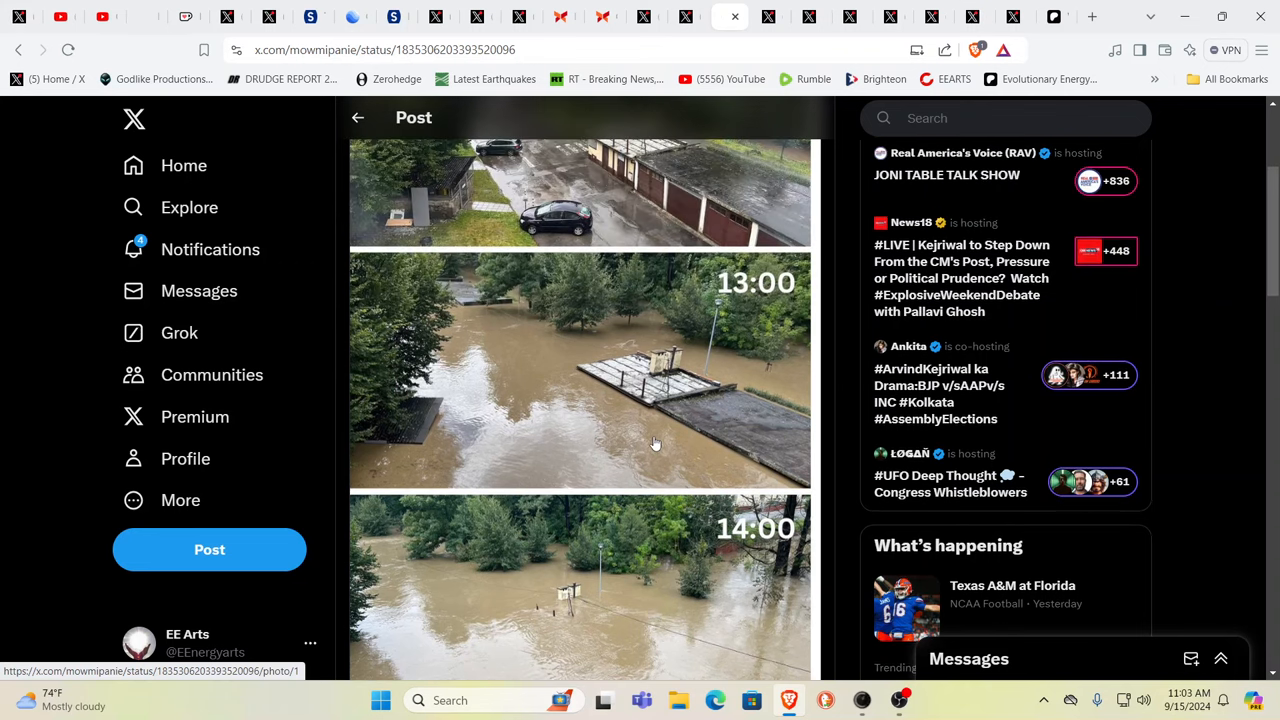
scroll("down", 3)
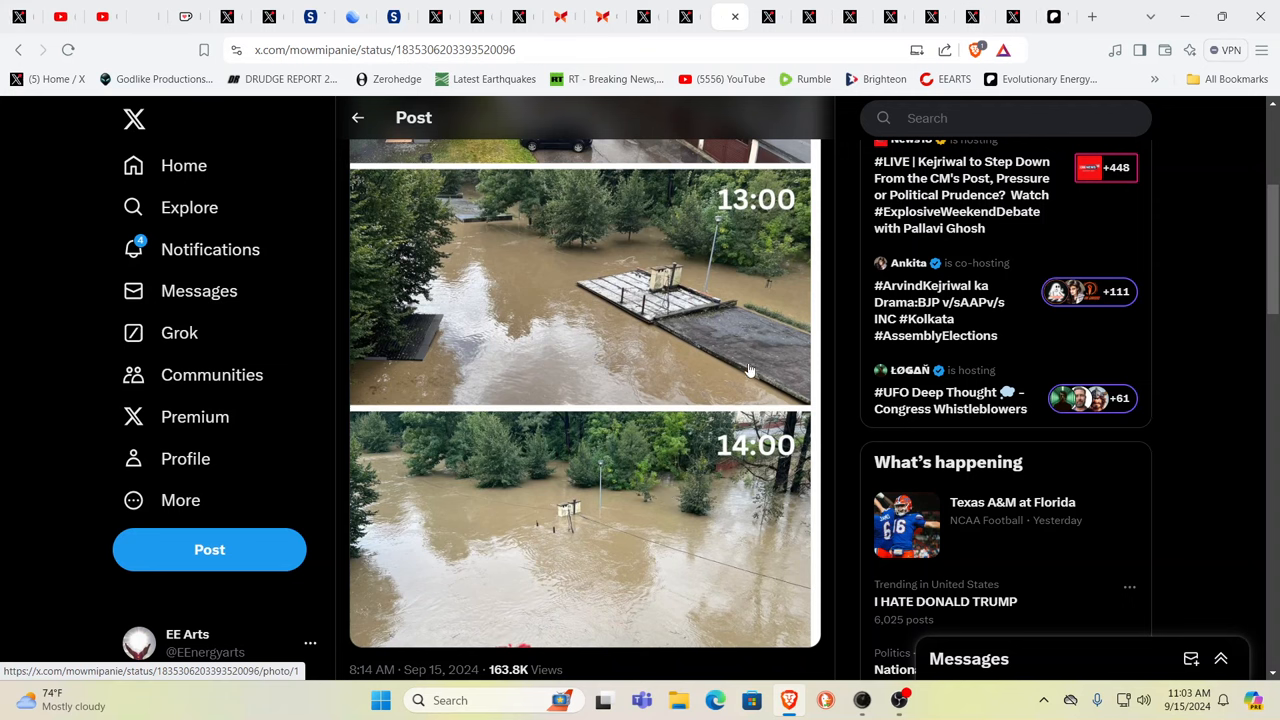
mouse_move(736, 200)
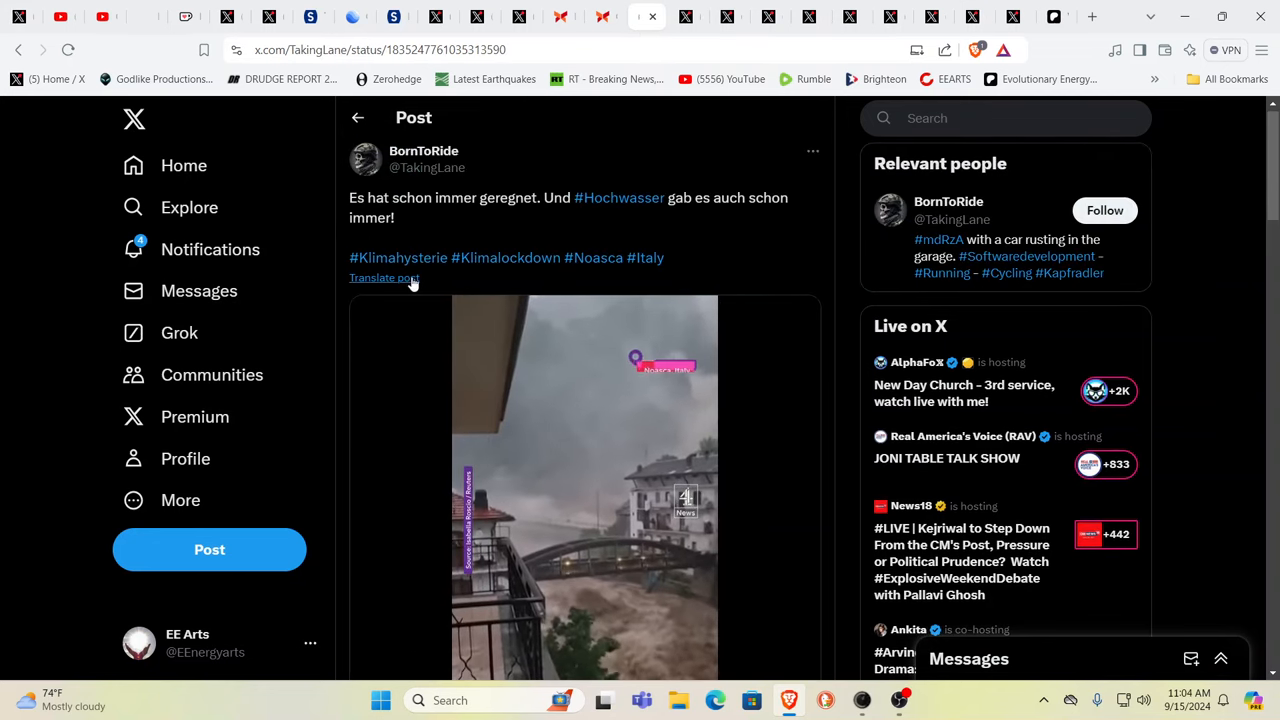
Show the BornToRide German flood post translated into English and read down it.
left_click(384, 276)
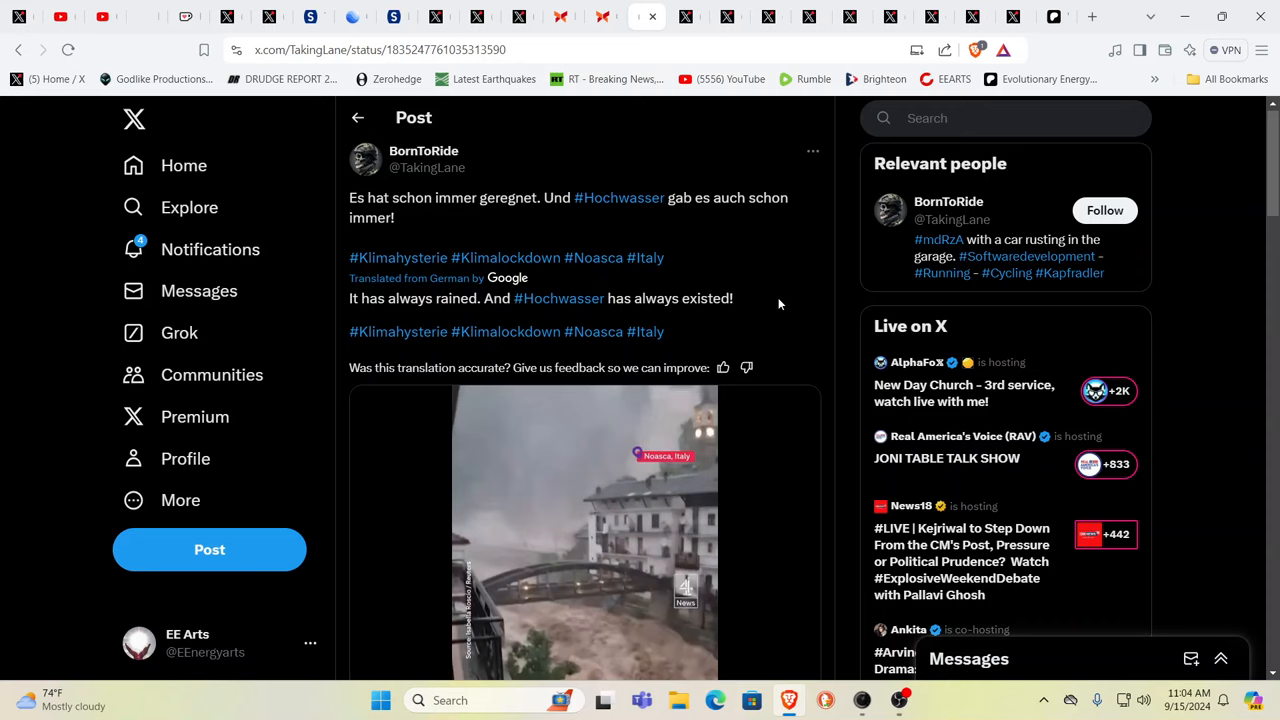
scroll("down", 3)
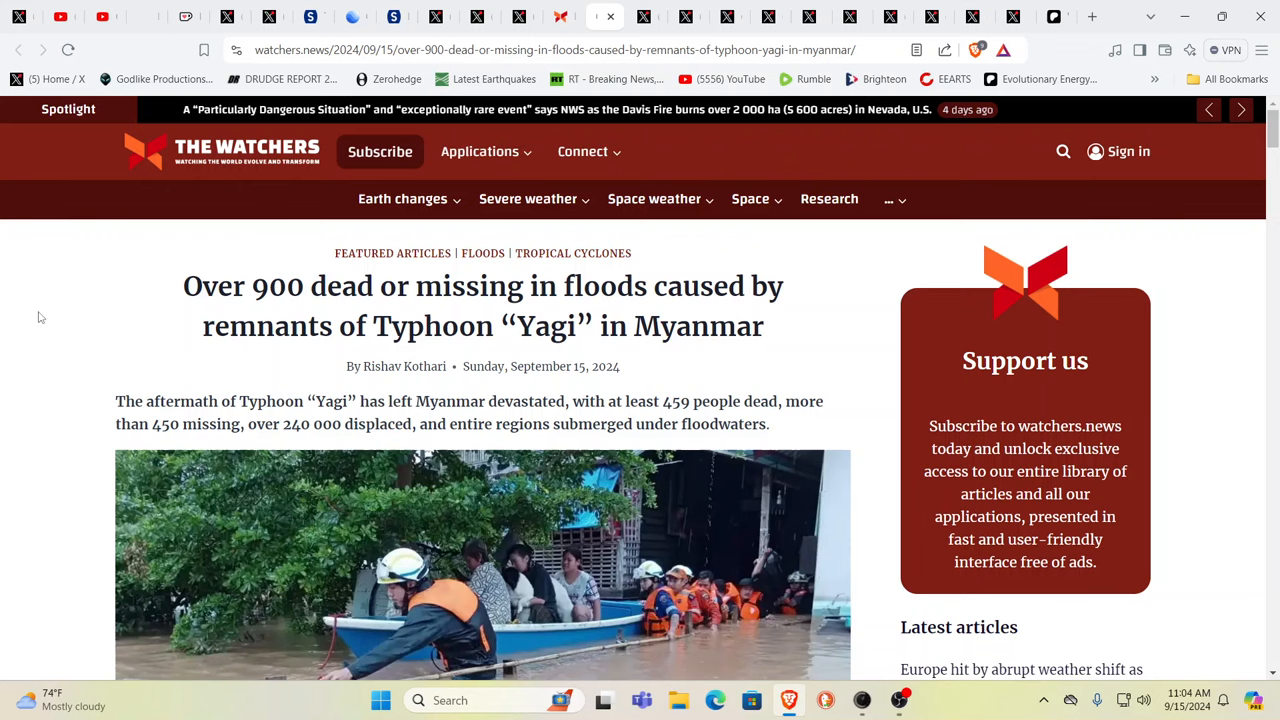
mouse_move(48, 352)
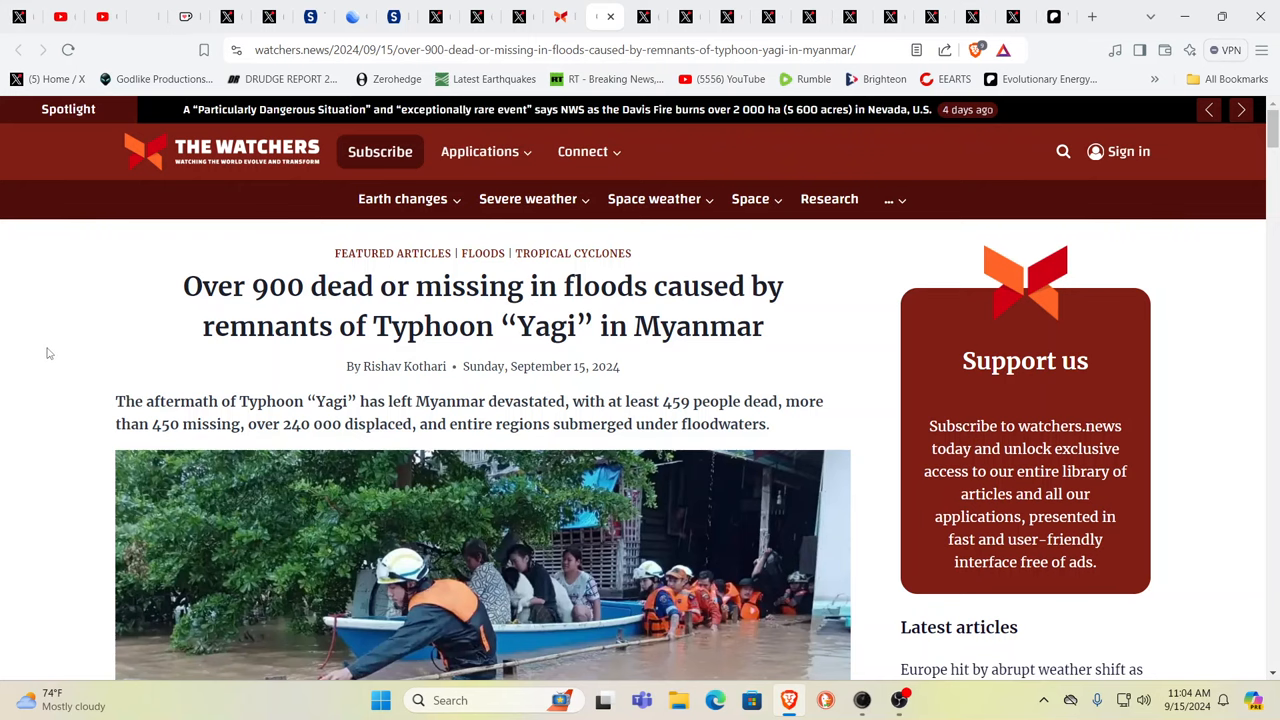
Go from the Typhoon Yagi Myanmar article to the Europe abrupt weather shift article.
scroll("down", 3)
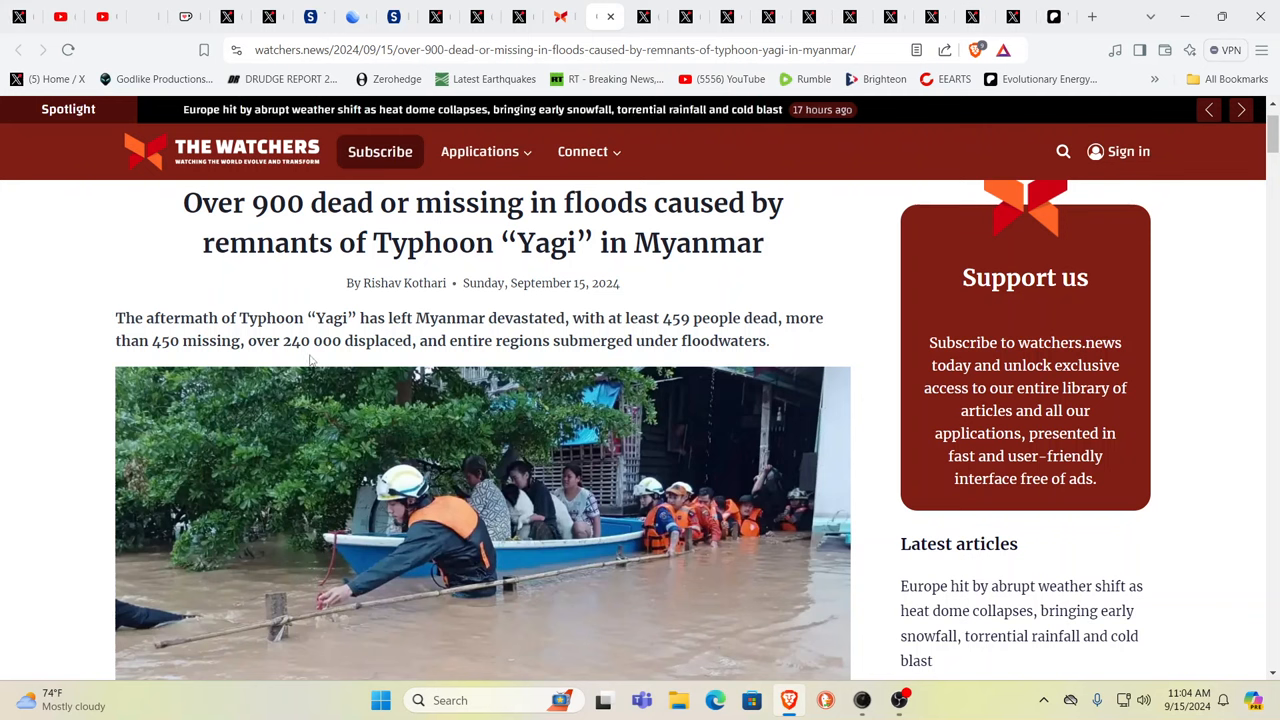
mouse_move(308, 360)
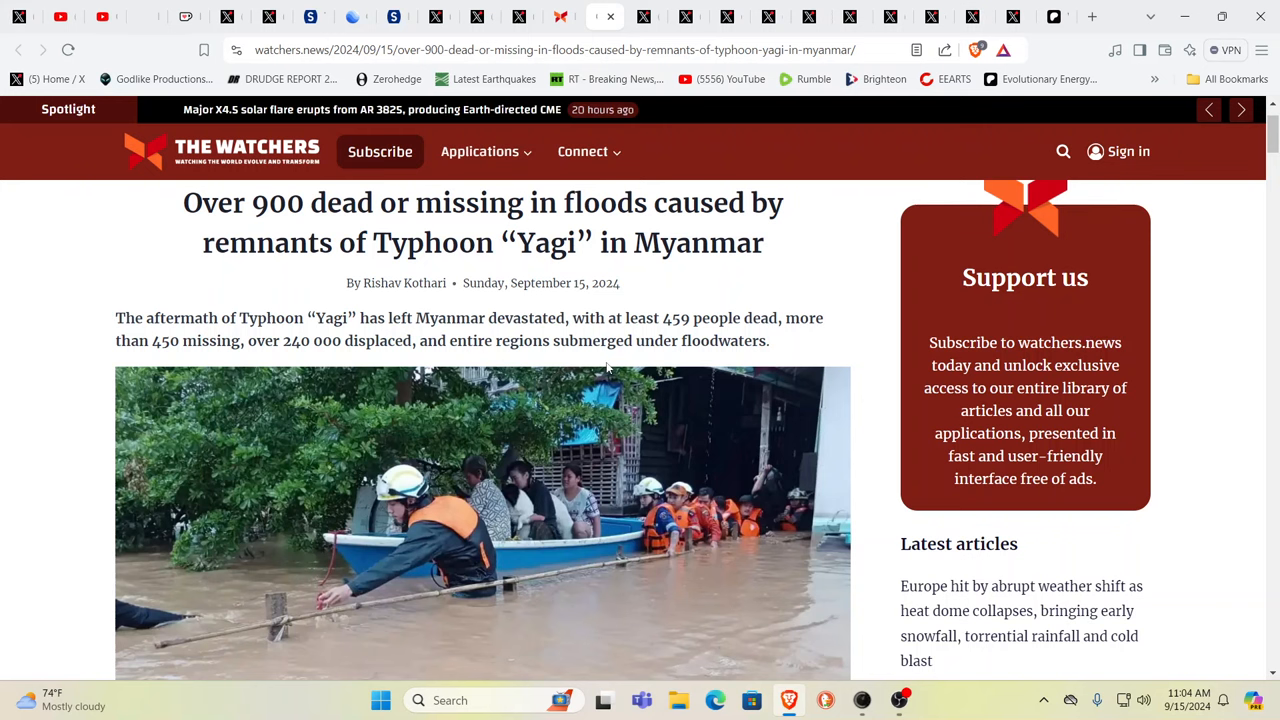
mouse_move(504, 128)
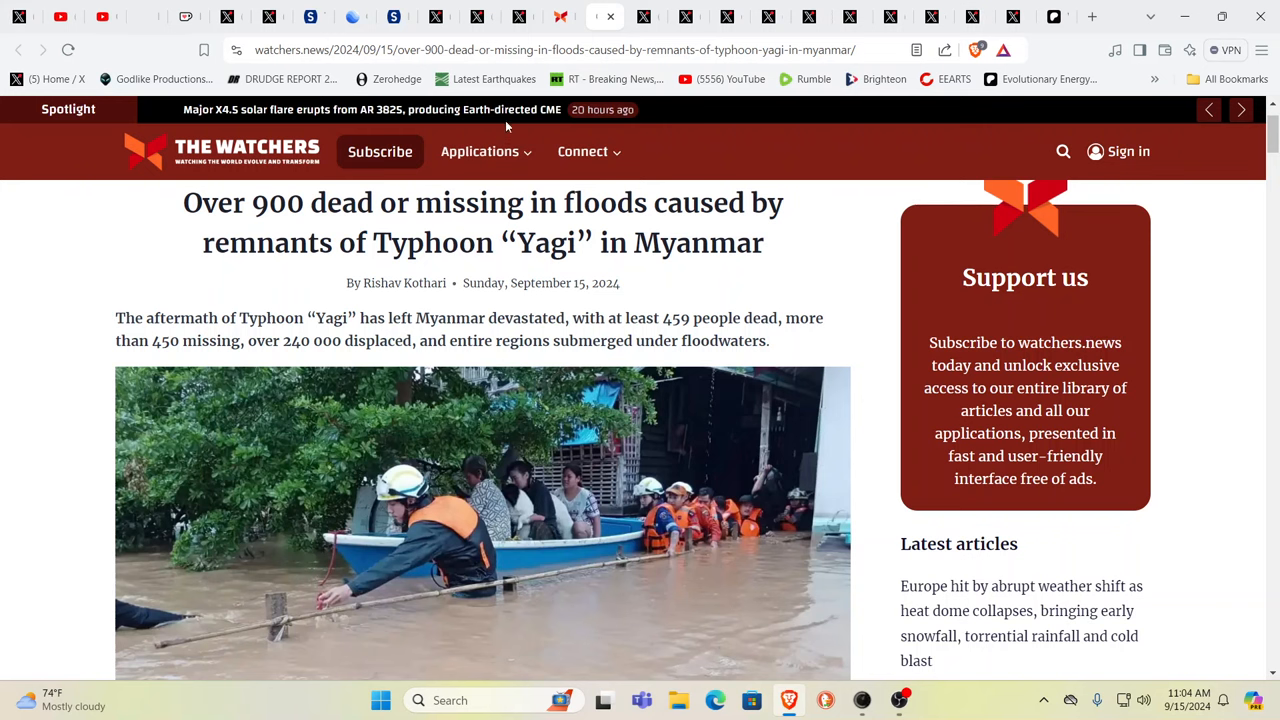
left_click(1020, 610)
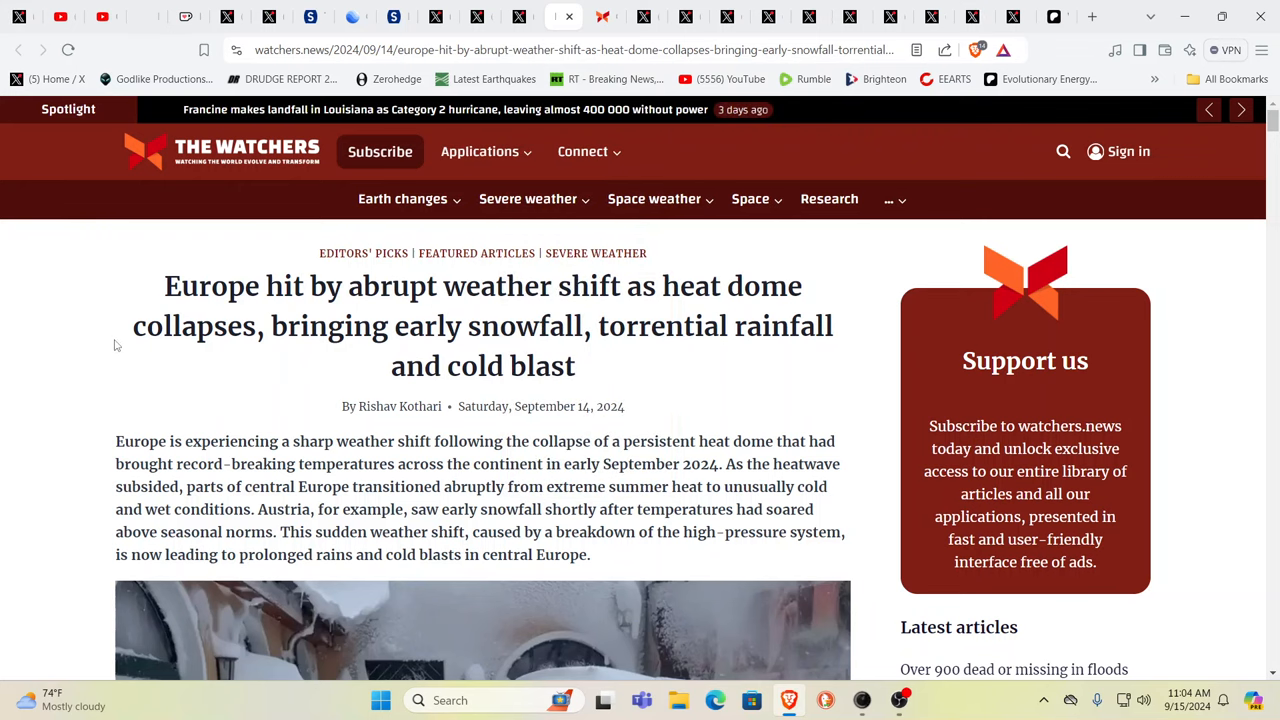
scroll("down", 3)
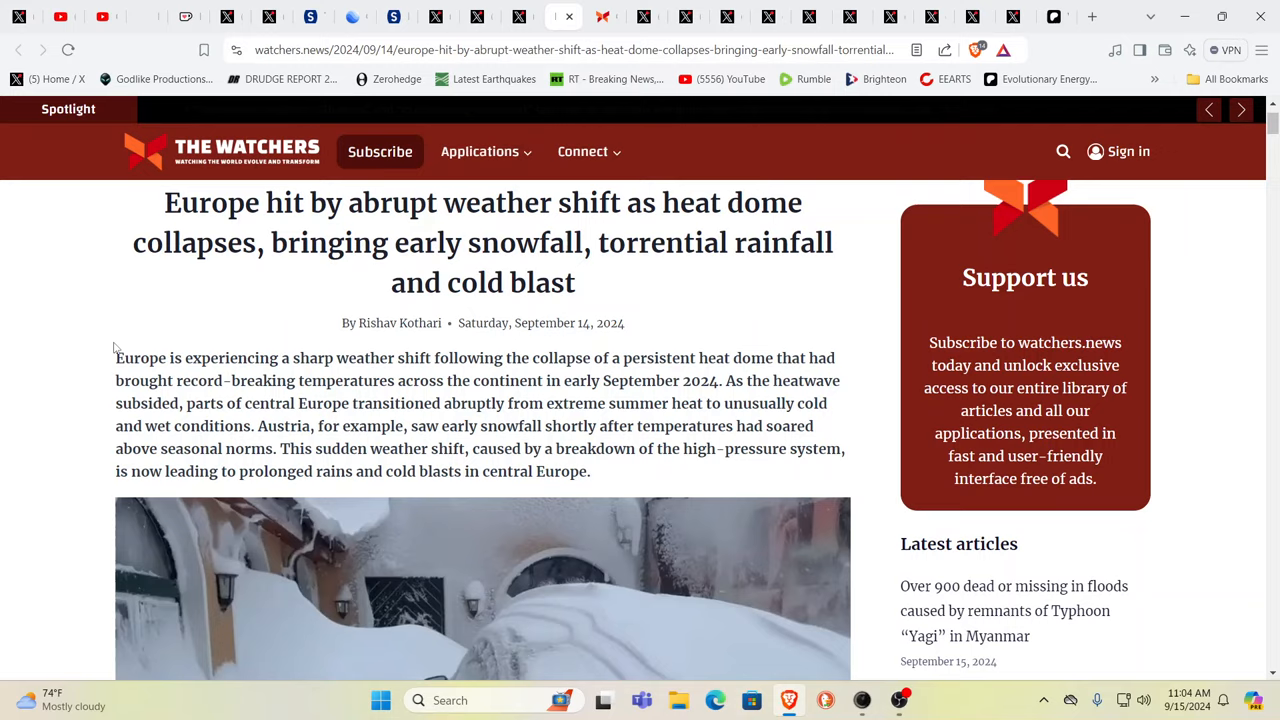
scroll("down", 3)
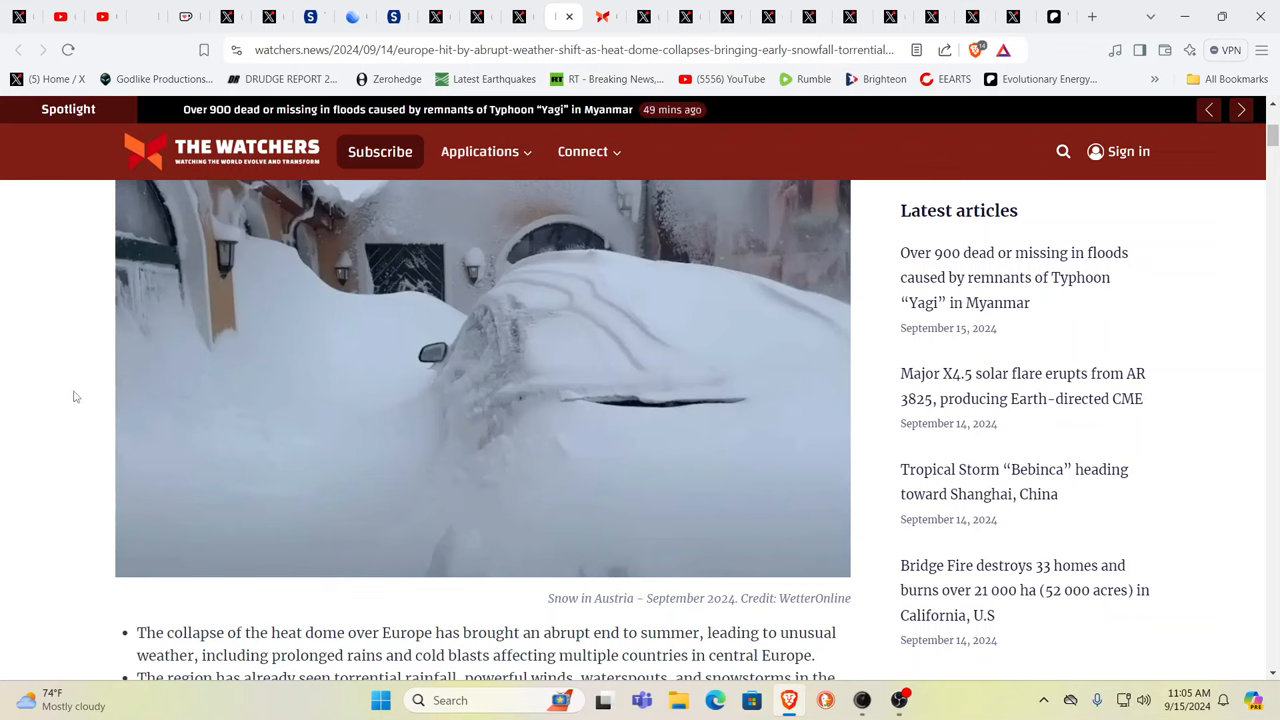
scroll("down", 3)
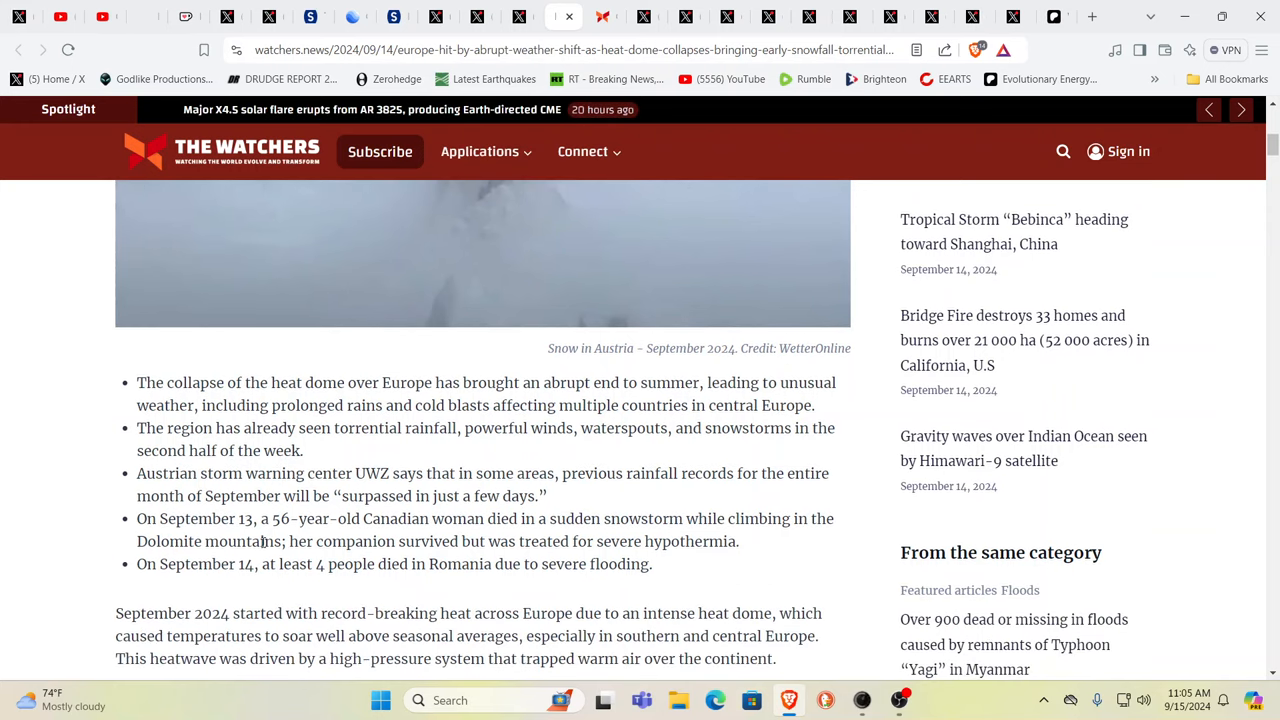
mouse_move(476, 558)
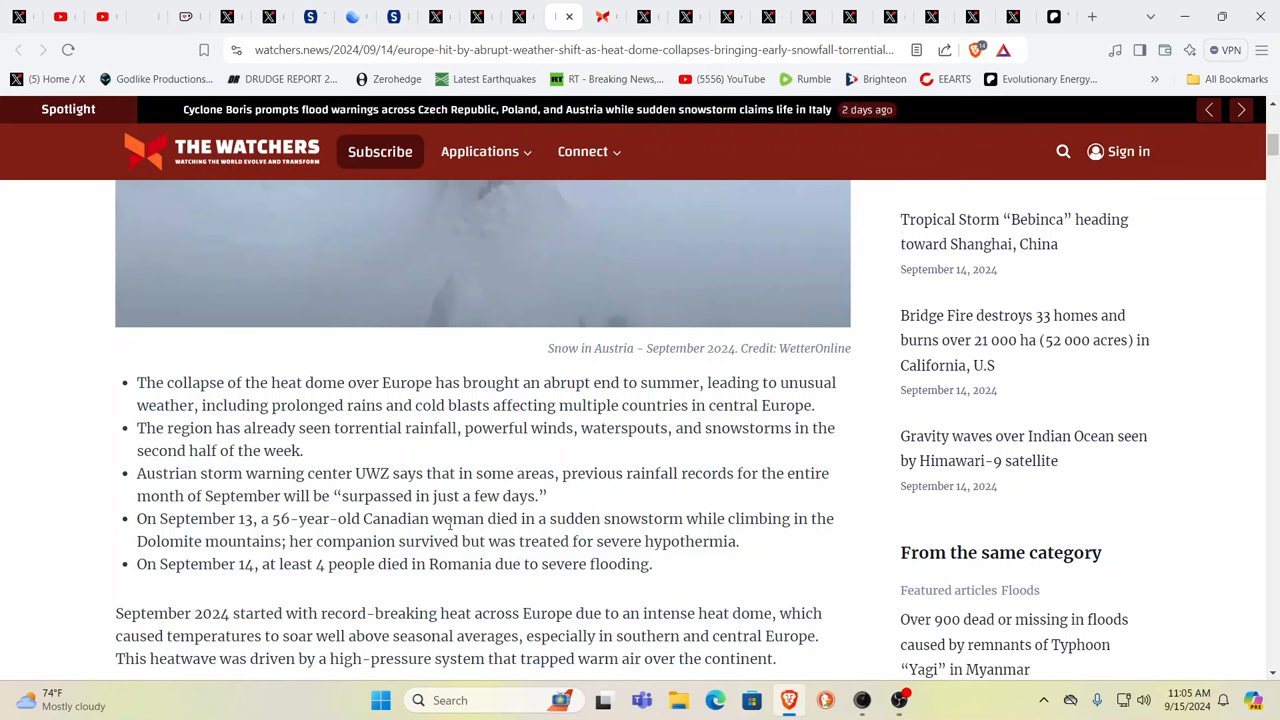
scroll("up", 3)
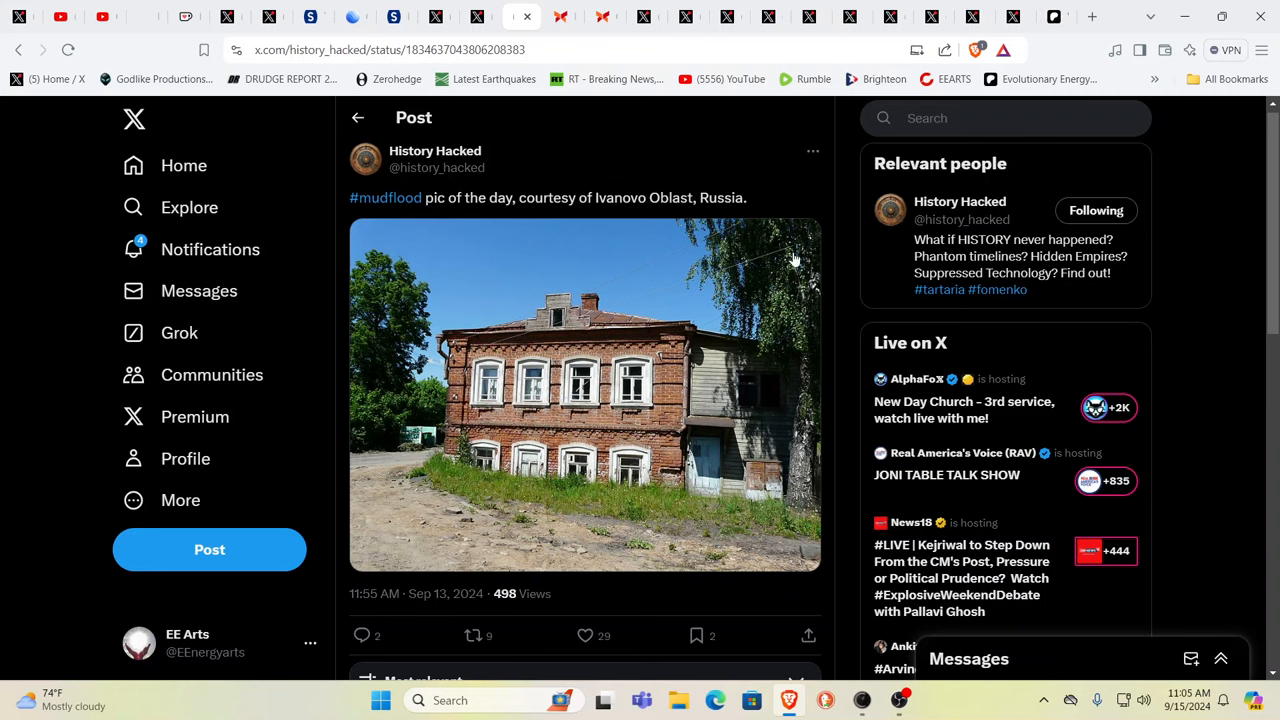
mouse_move(500, 472)
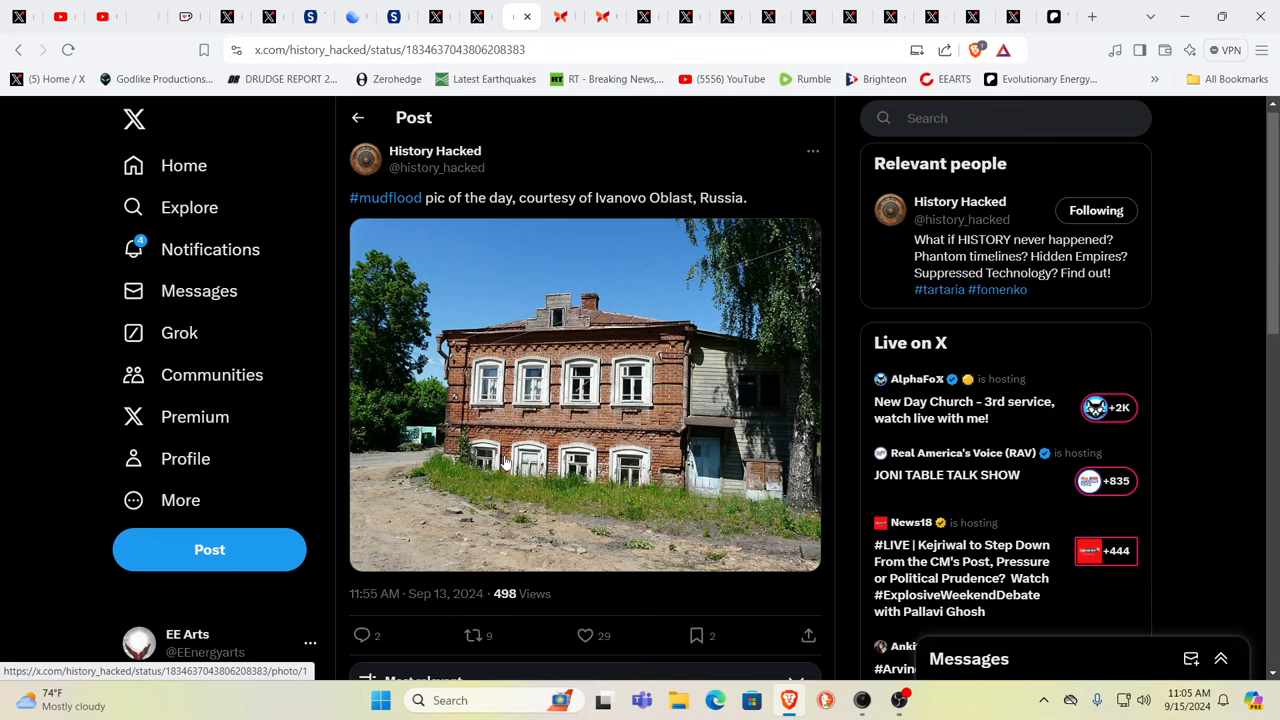
mouse_move(532, 450)
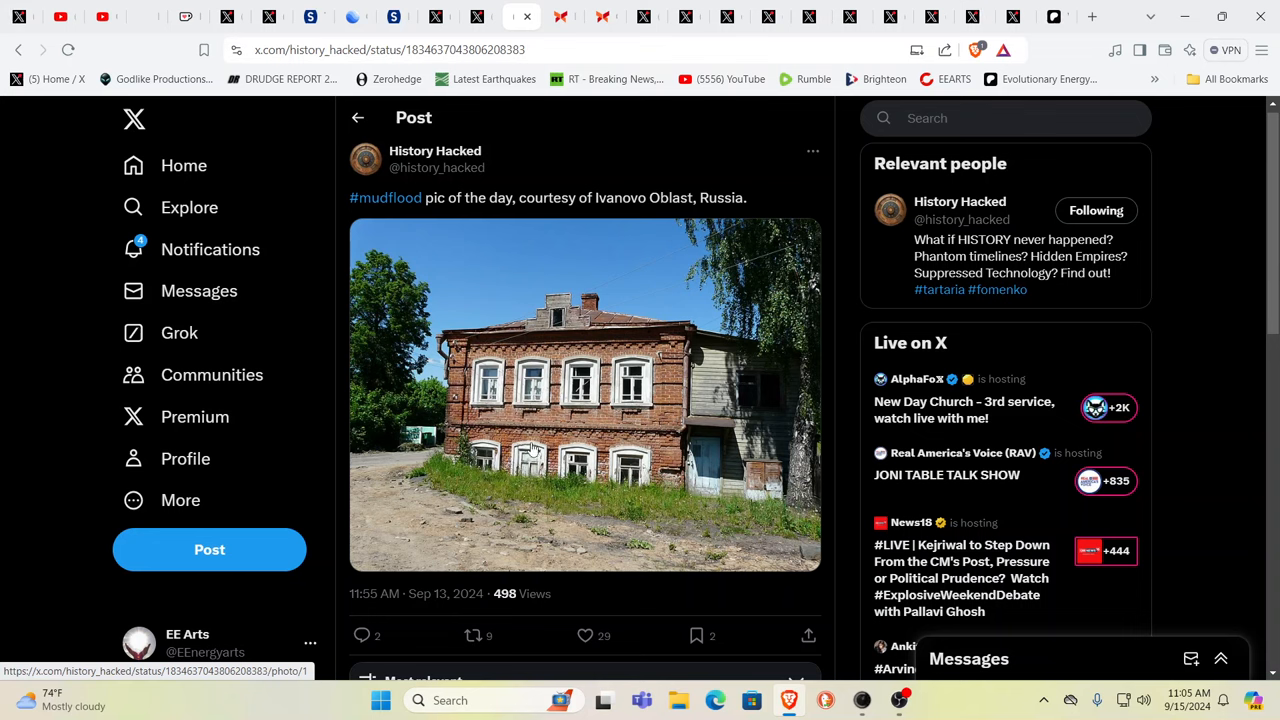
mouse_move(470, 472)
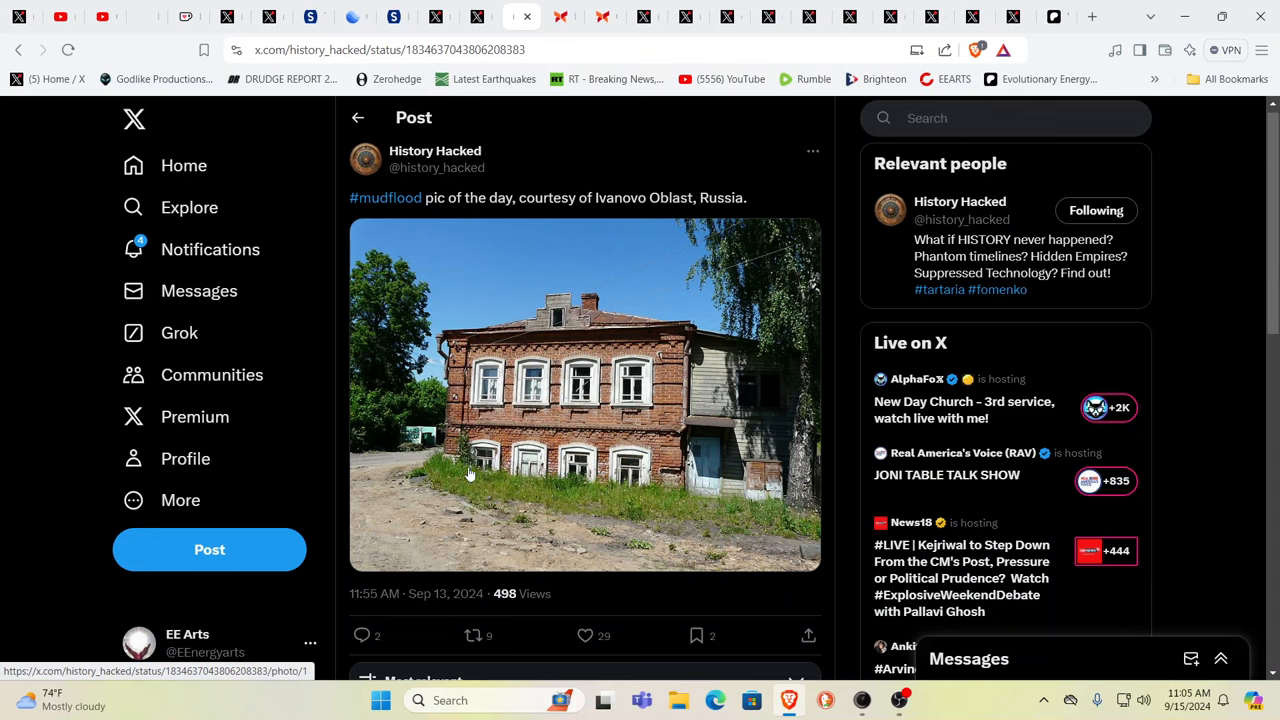
mouse_move(716, 496)
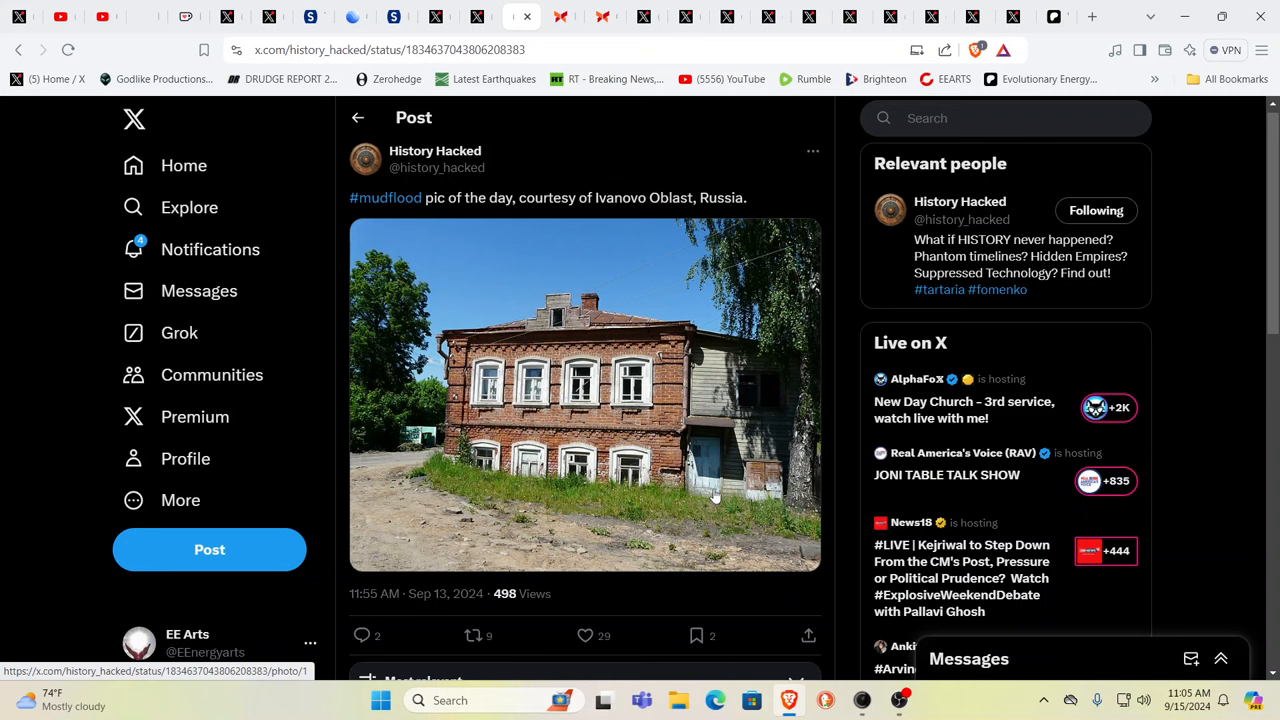
mouse_move(684, 208)
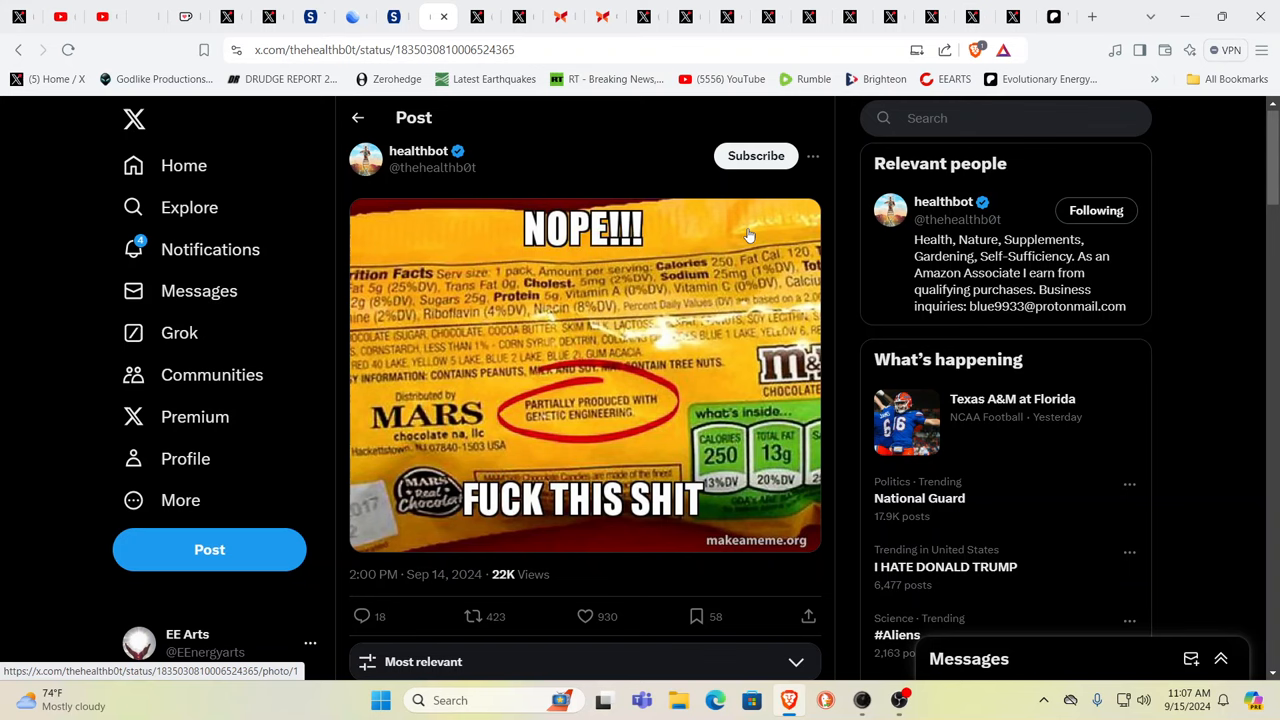
mouse_move(544, 420)
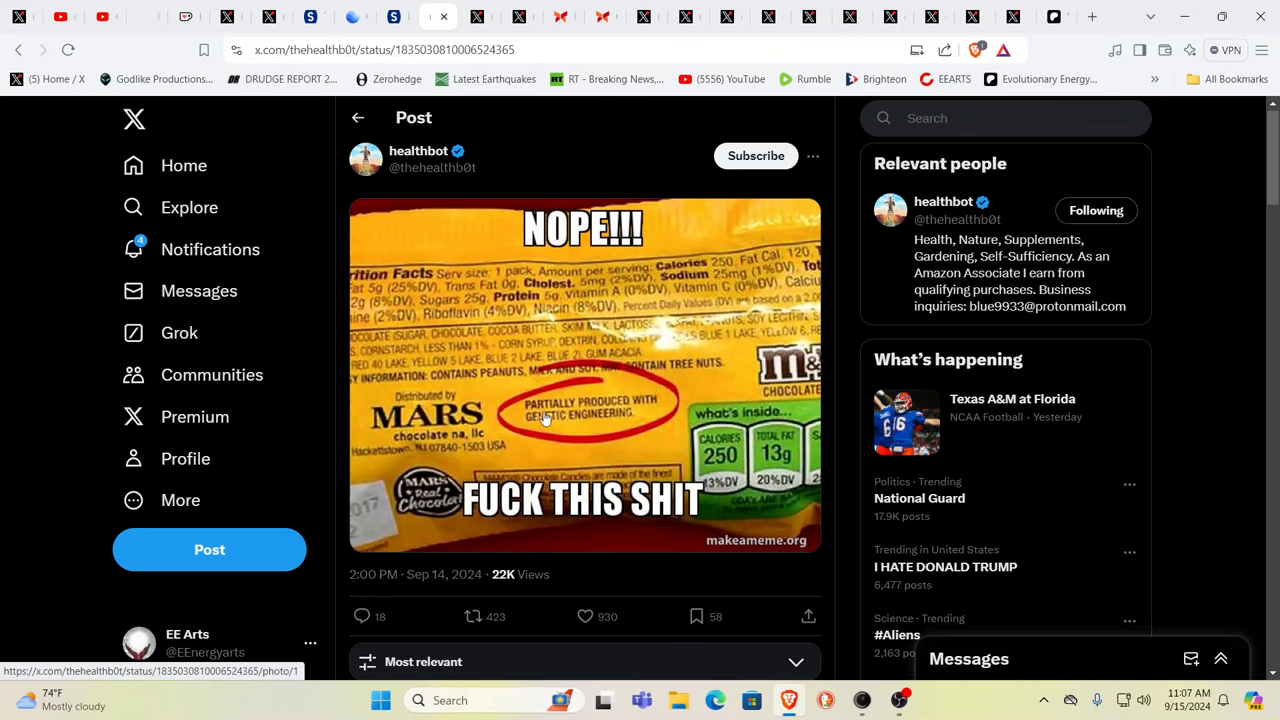
mouse_move(568, 432)
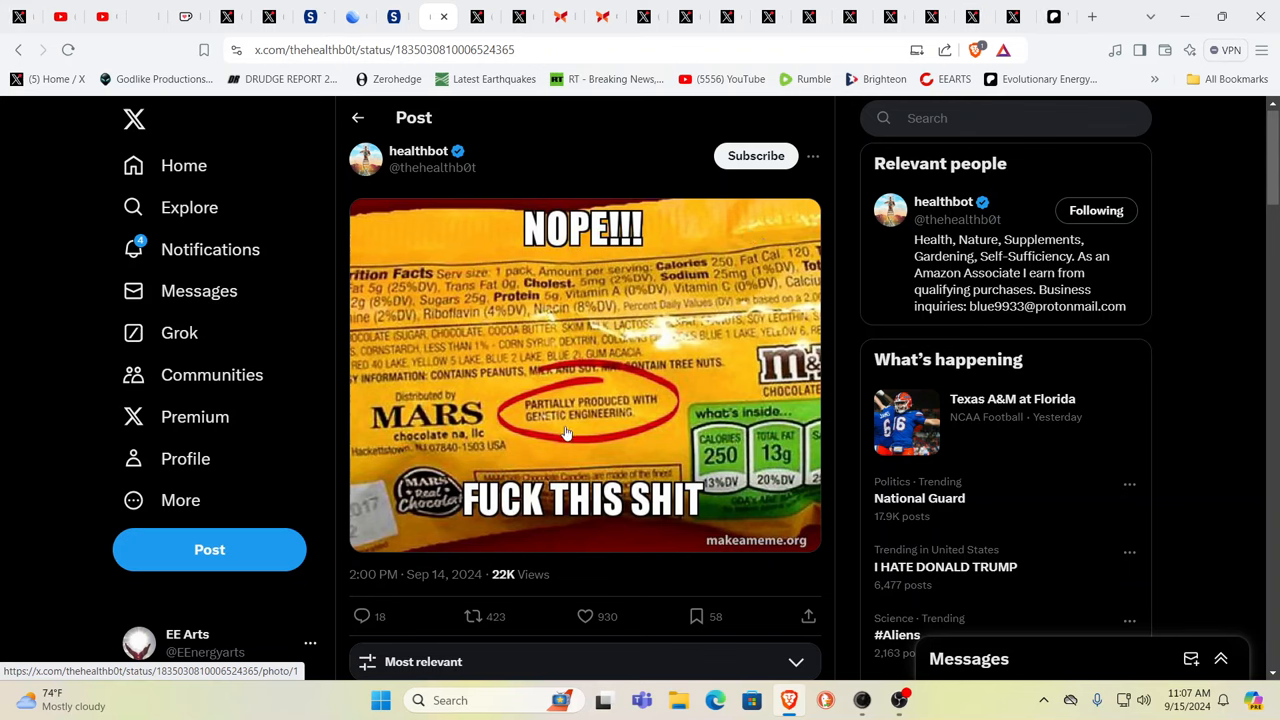
mouse_move(476, 436)
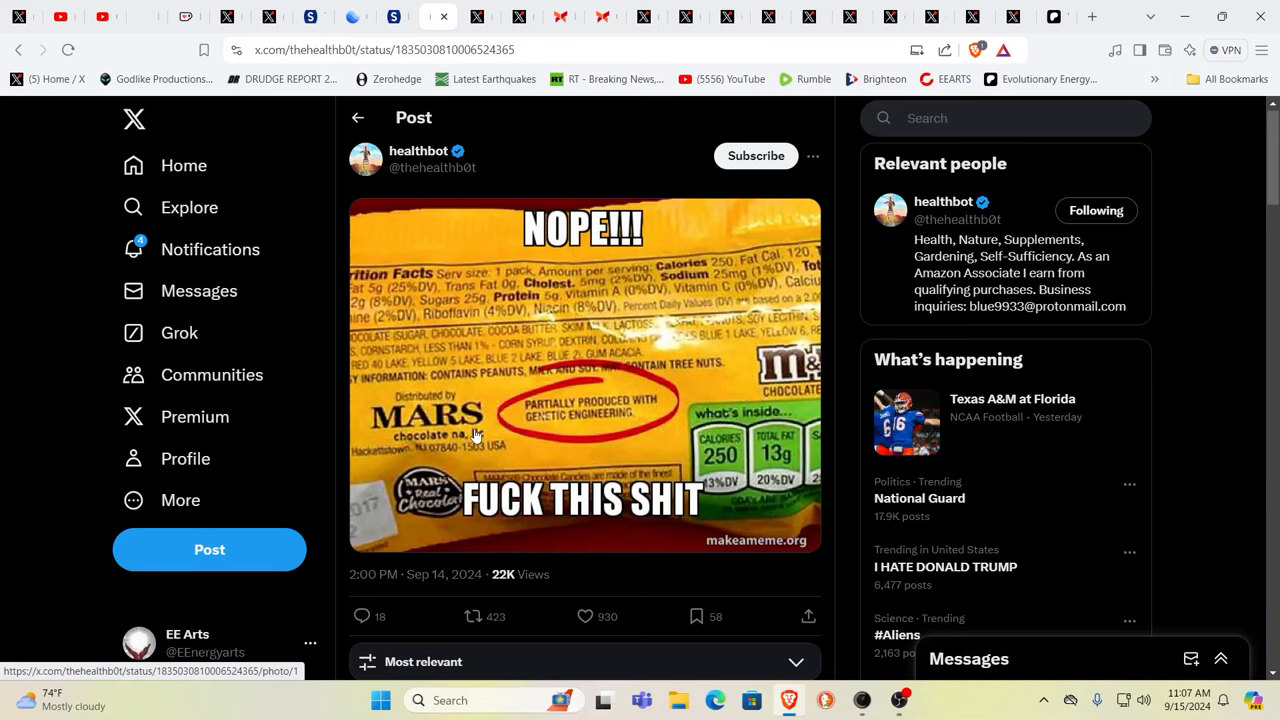
mouse_move(402, 484)
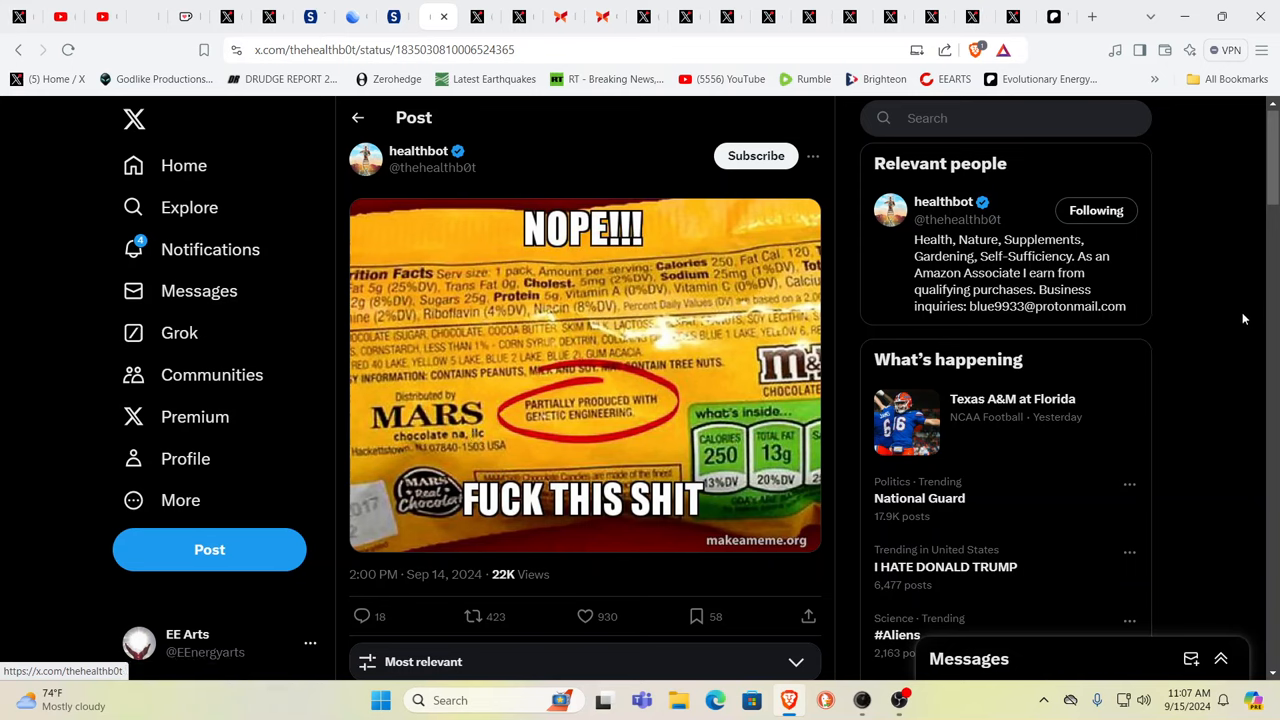
mouse_move(1228, 310)
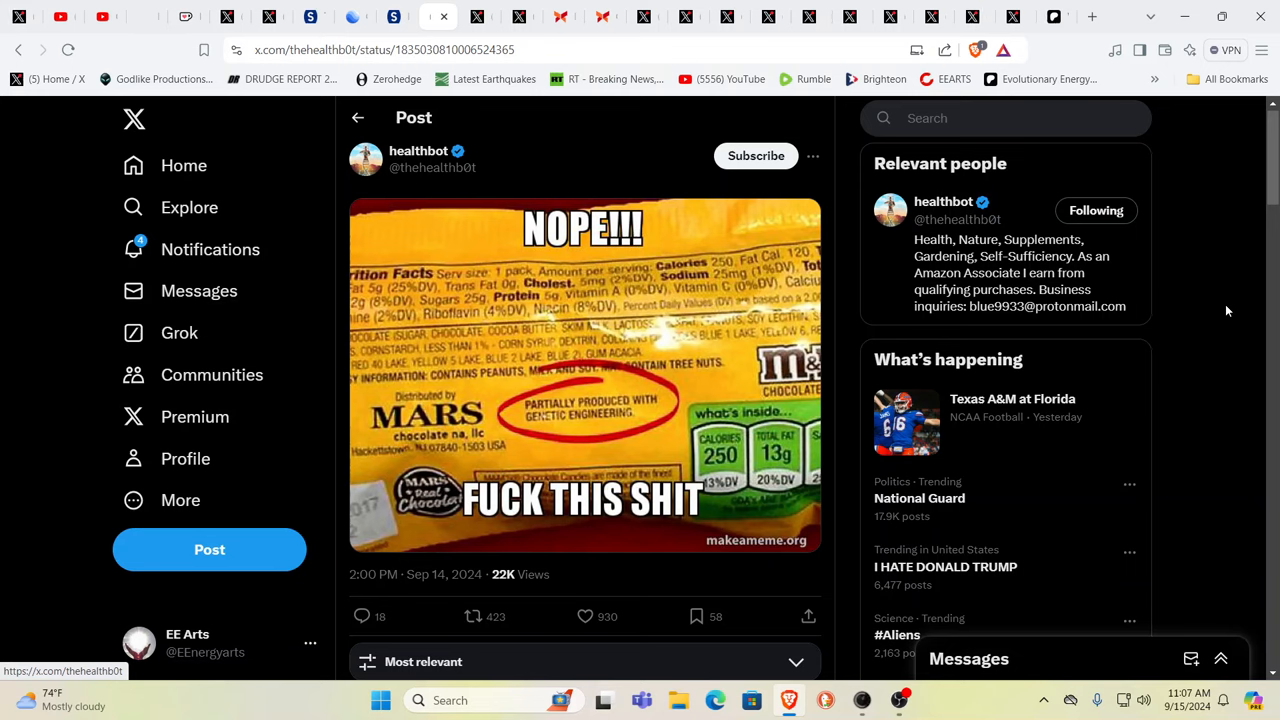
mouse_move(1188, 272)
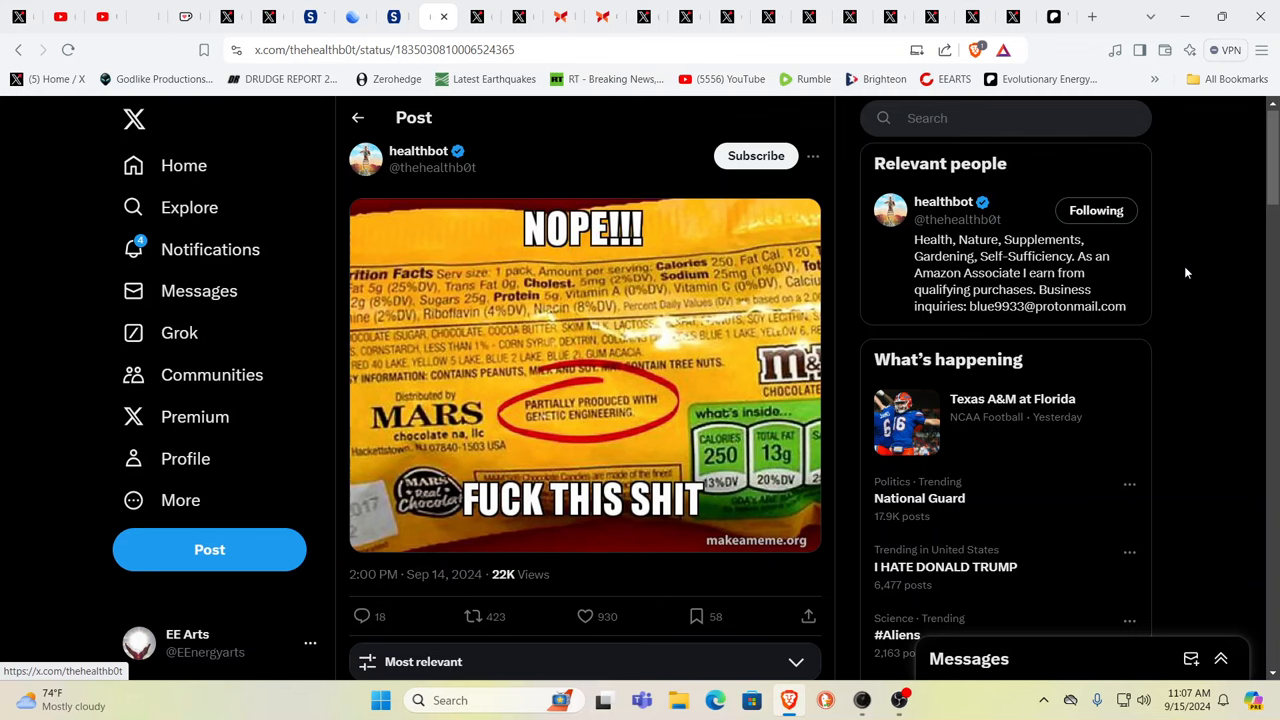
mouse_move(500, 354)
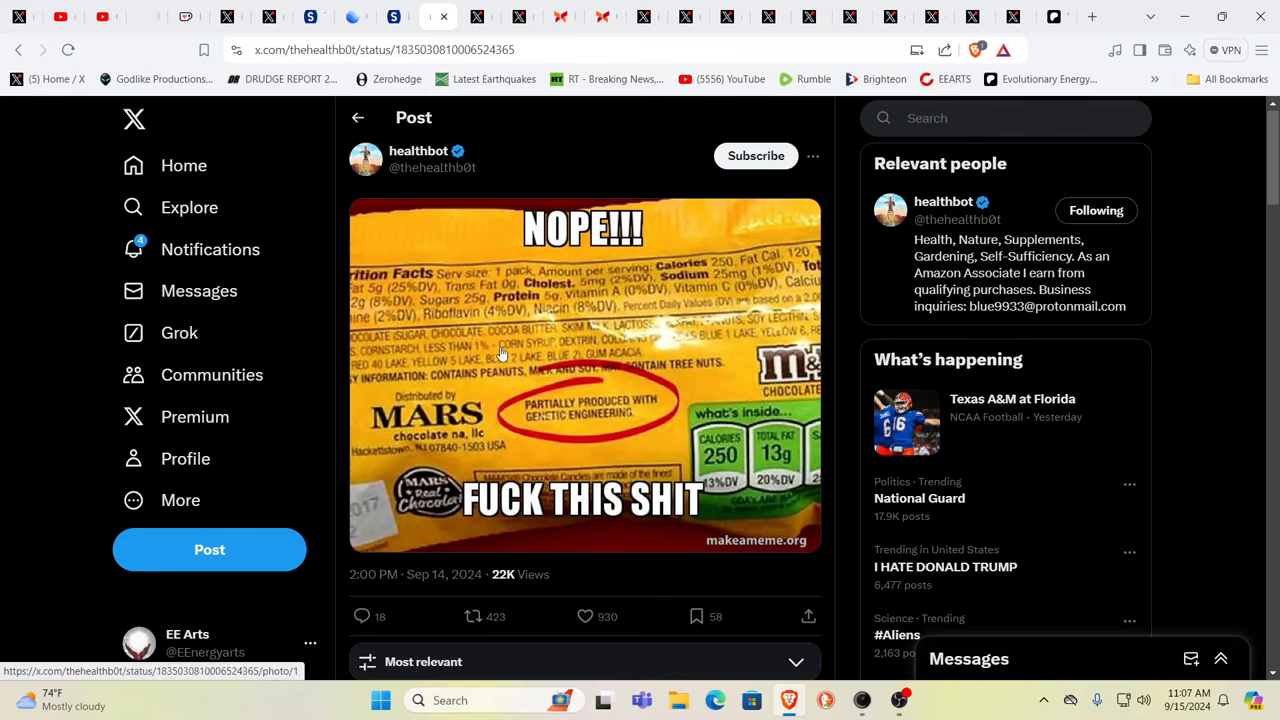
mouse_move(576, 352)
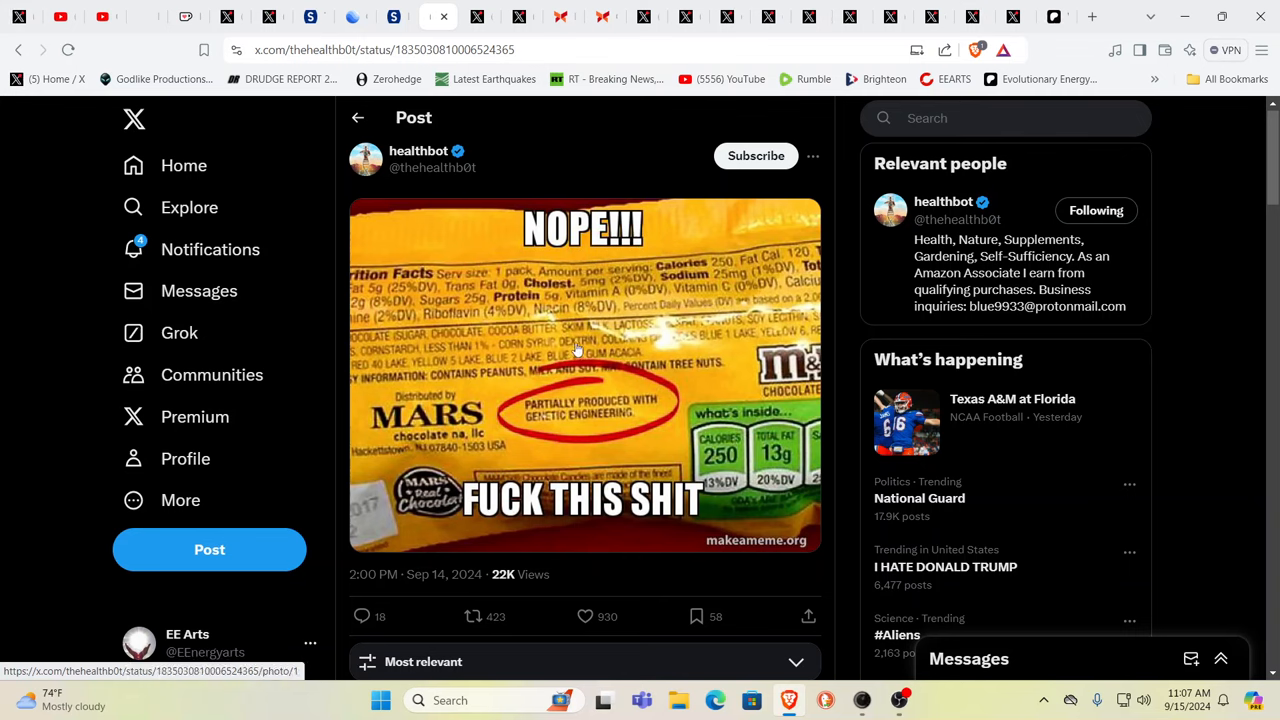
mouse_move(722, 344)
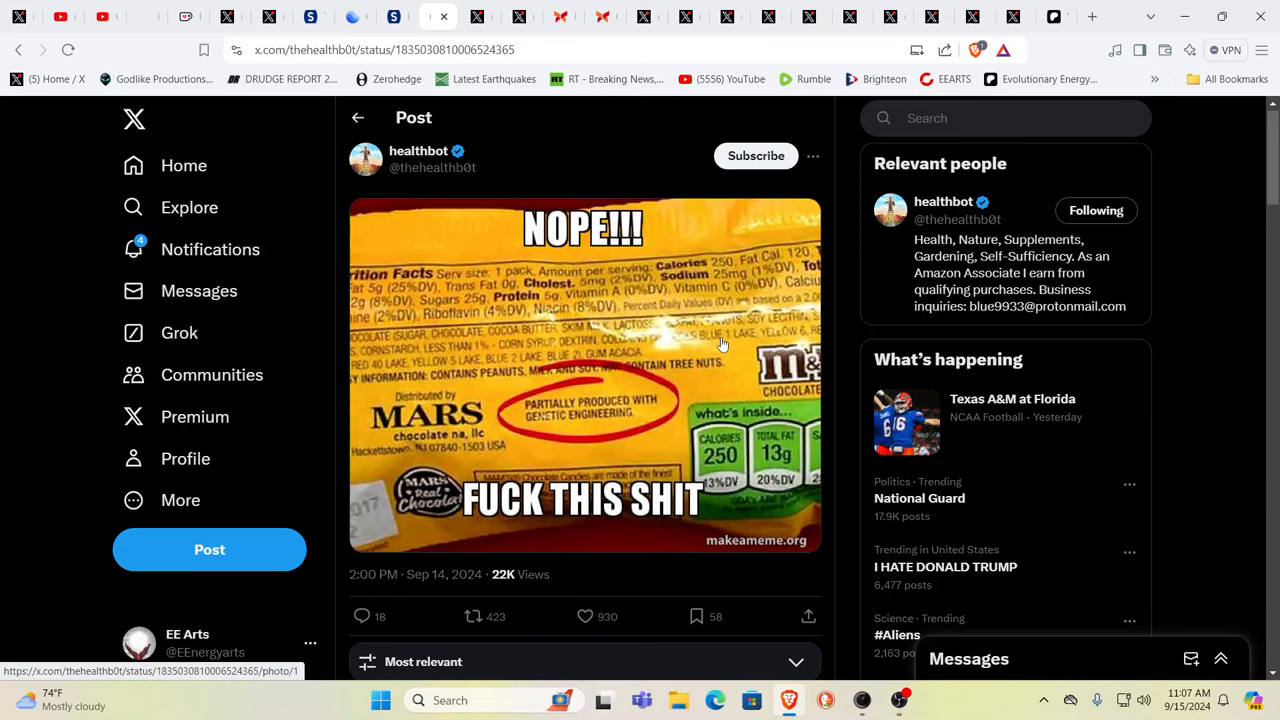
mouse_move(752, 344)
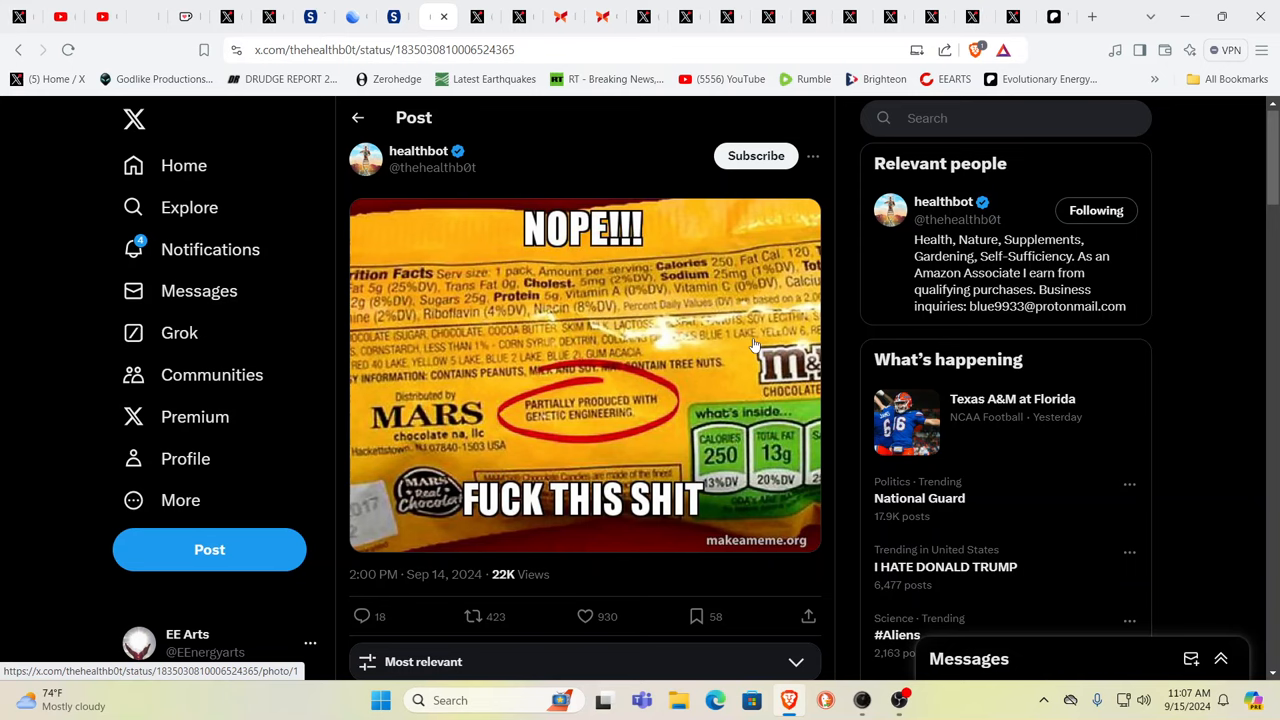
mouse_move(684, 344)
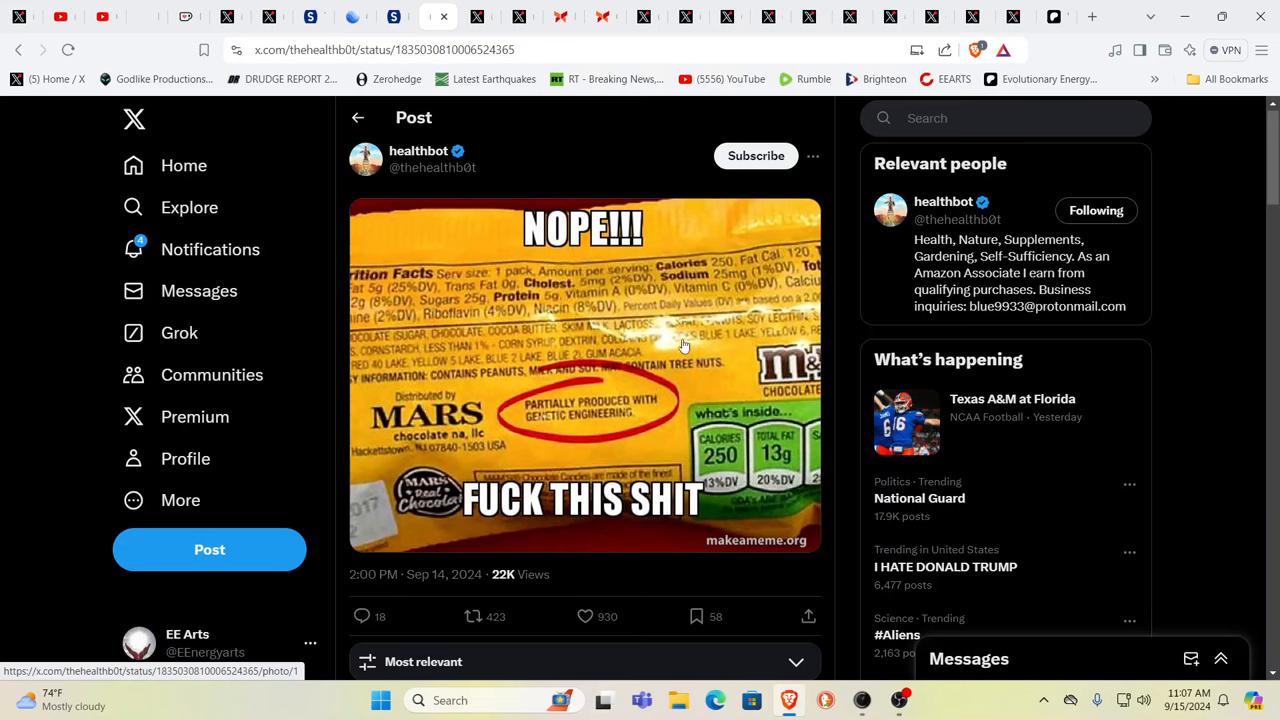
mouse_move(670, 336)
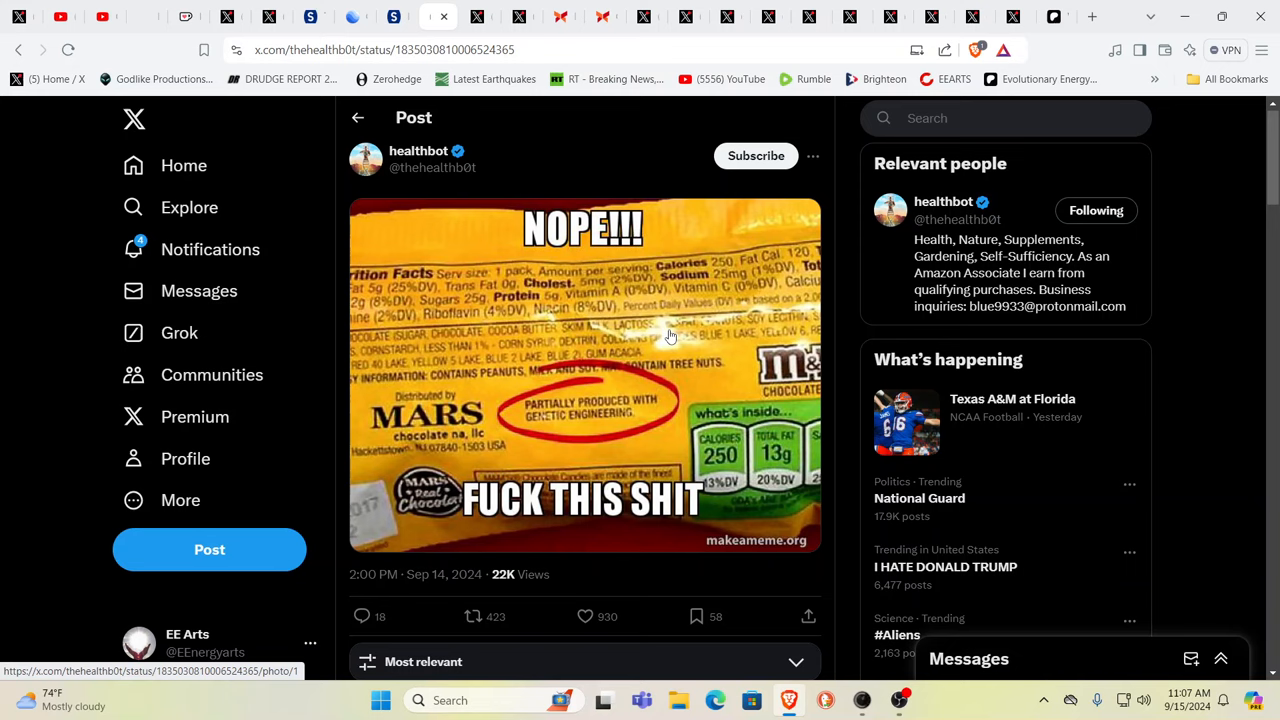
mouse_move(564, 232)
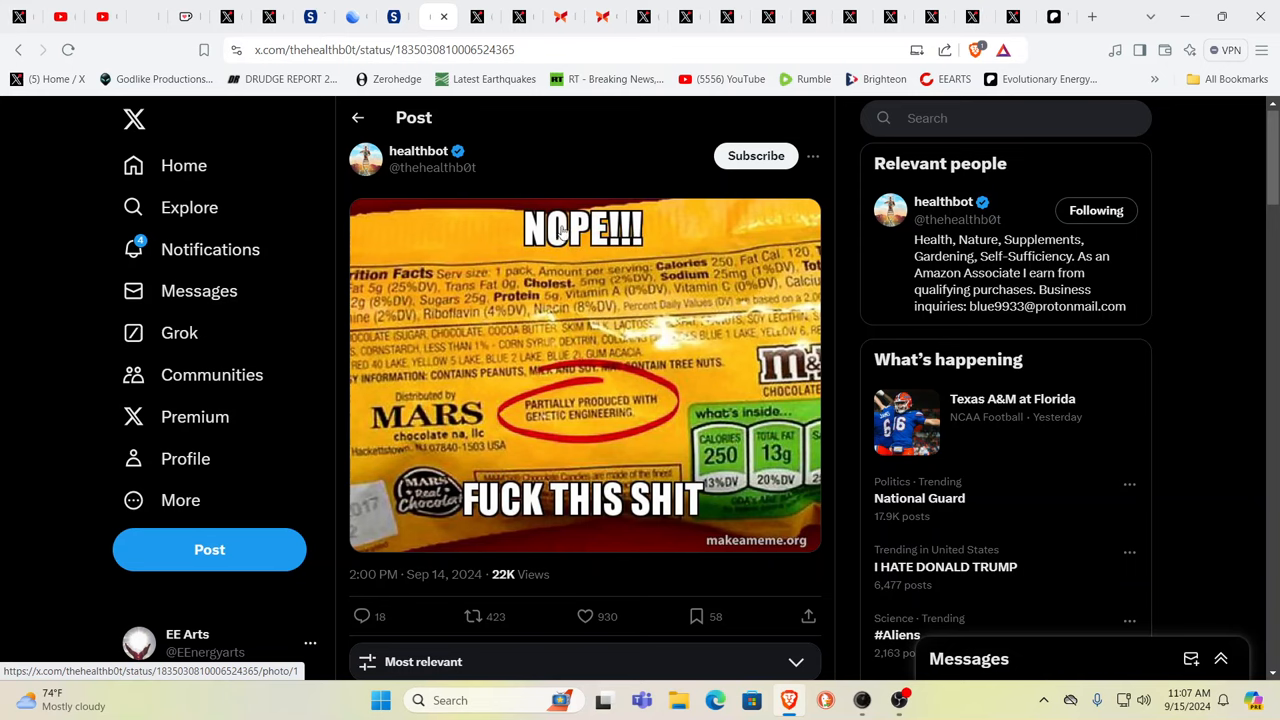
mouse_move(628, 212)
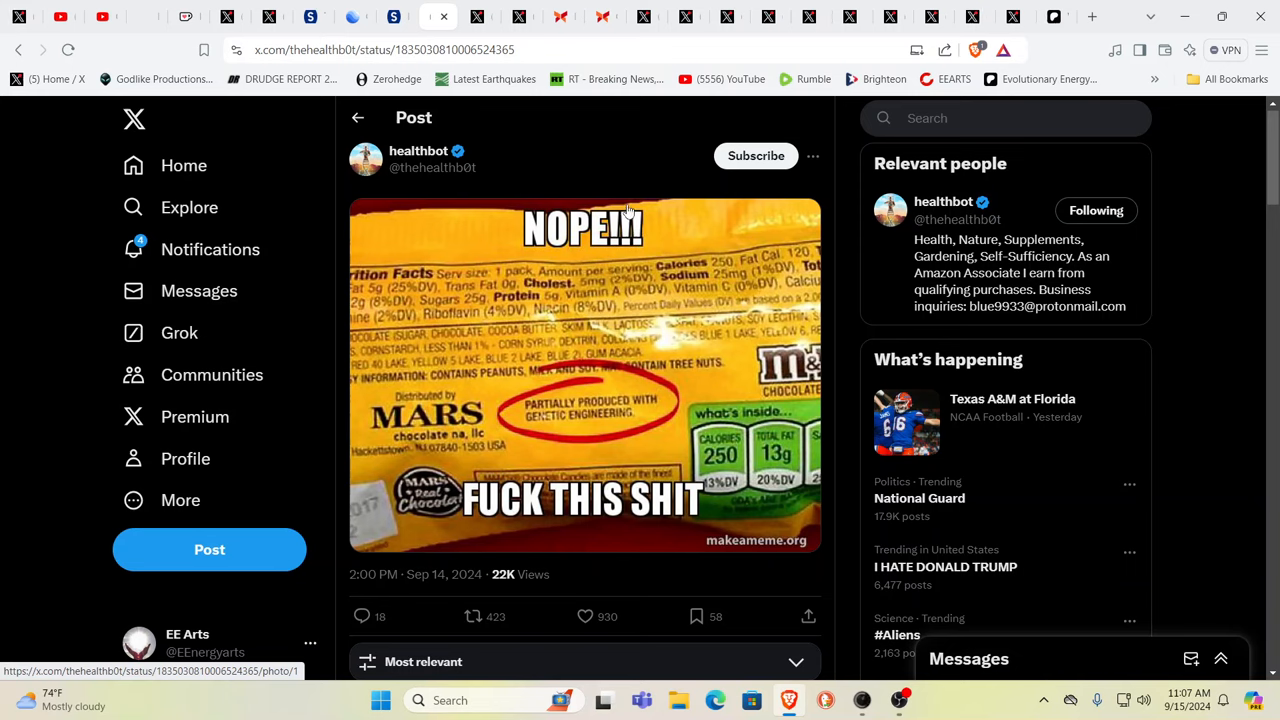
mouse_move(616, 208)
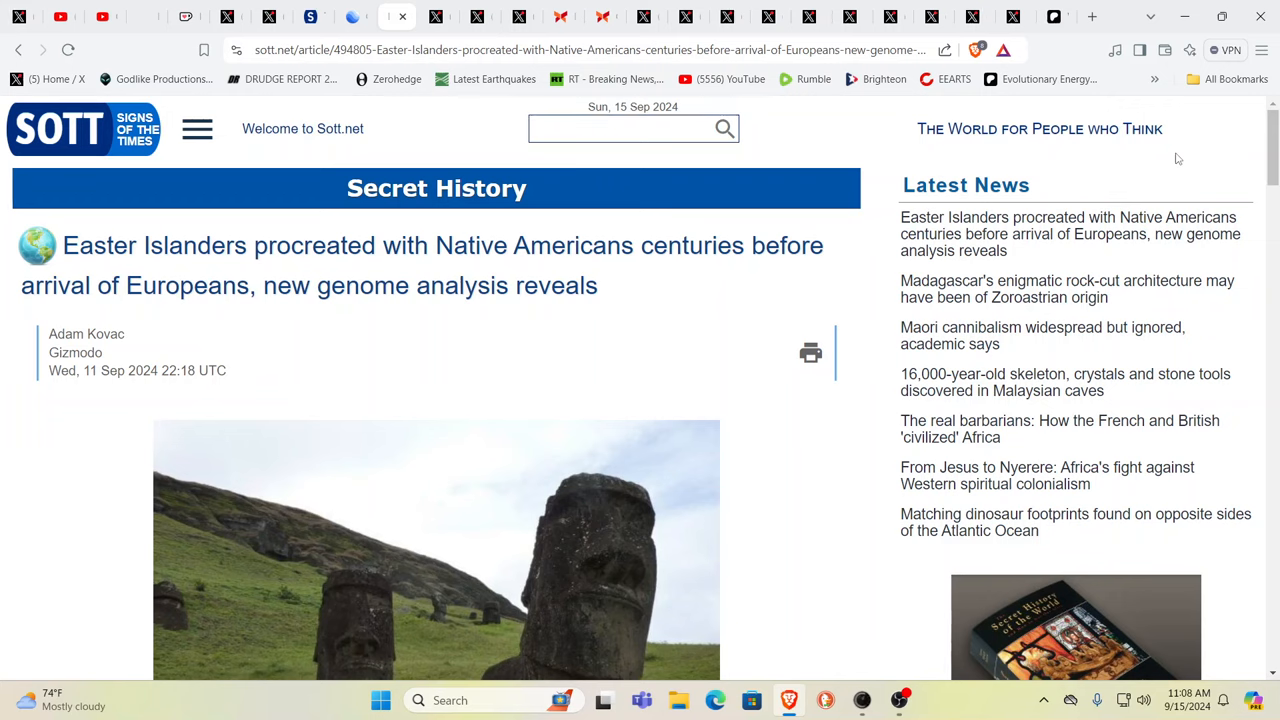
mouse_move(810, 352)
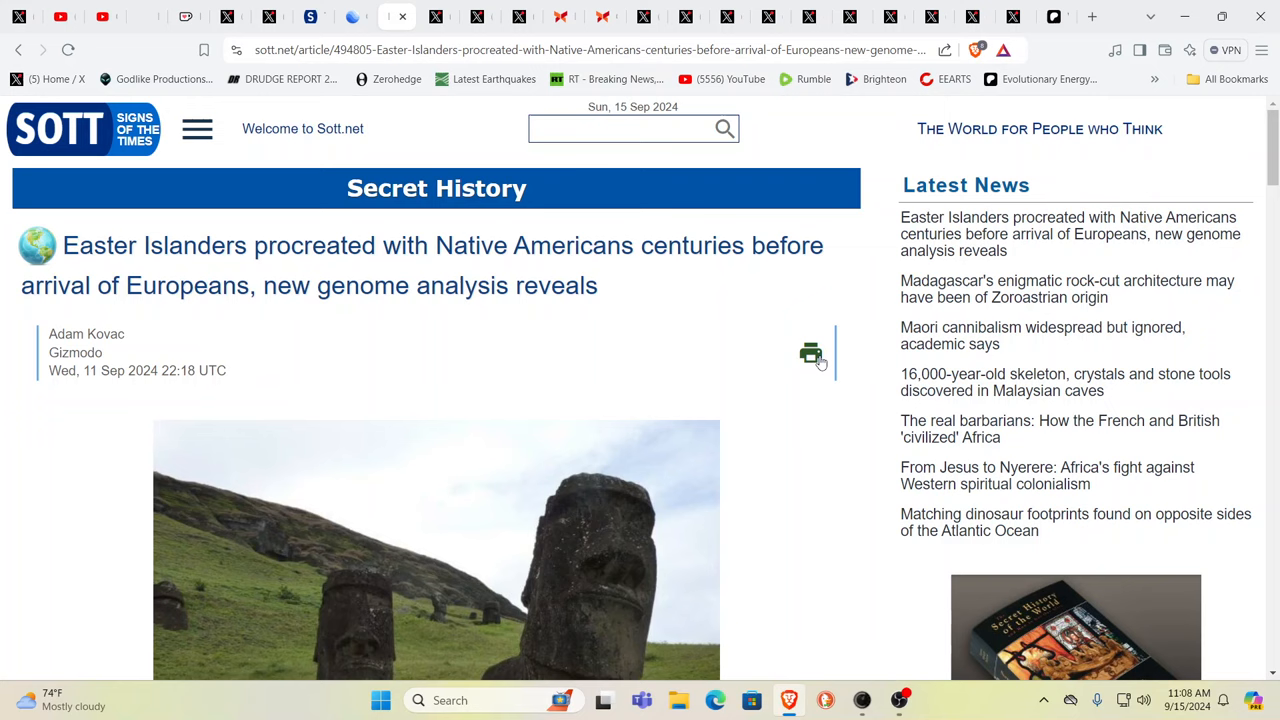
Read down the Easter Islanders genome article to the moai photo.
scroll("down", 3)
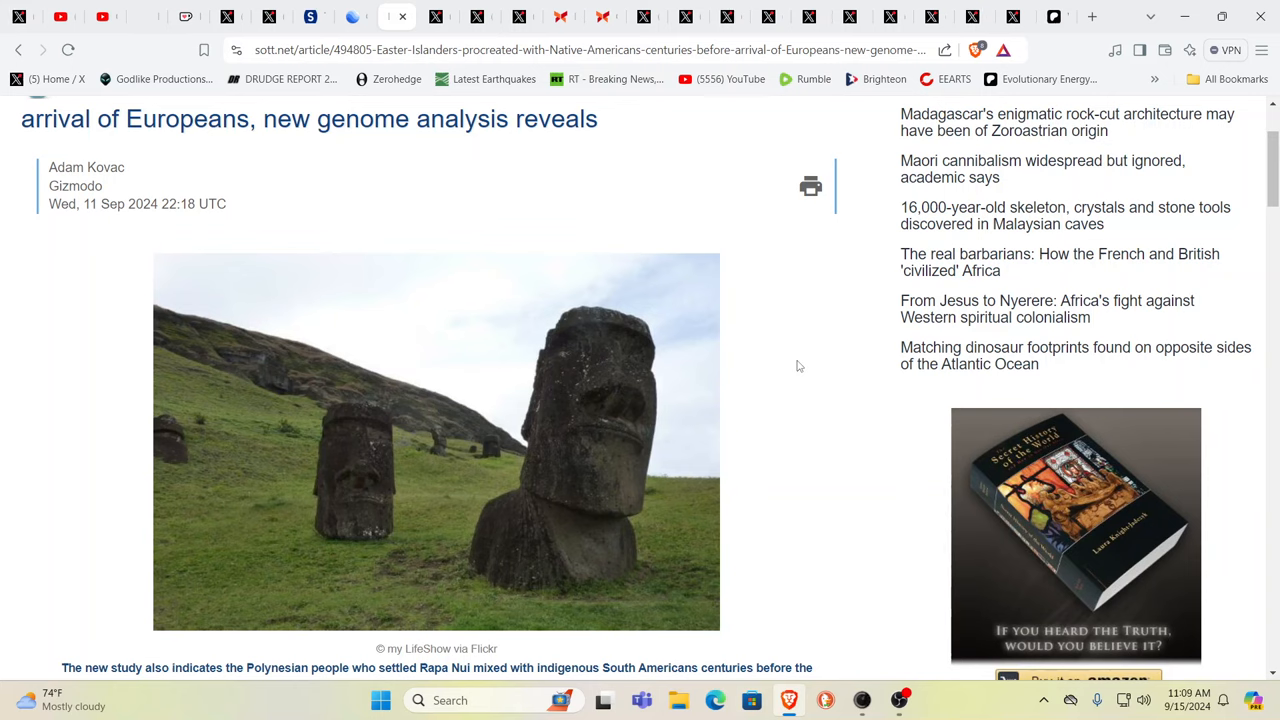
mouse_move(800, 364)
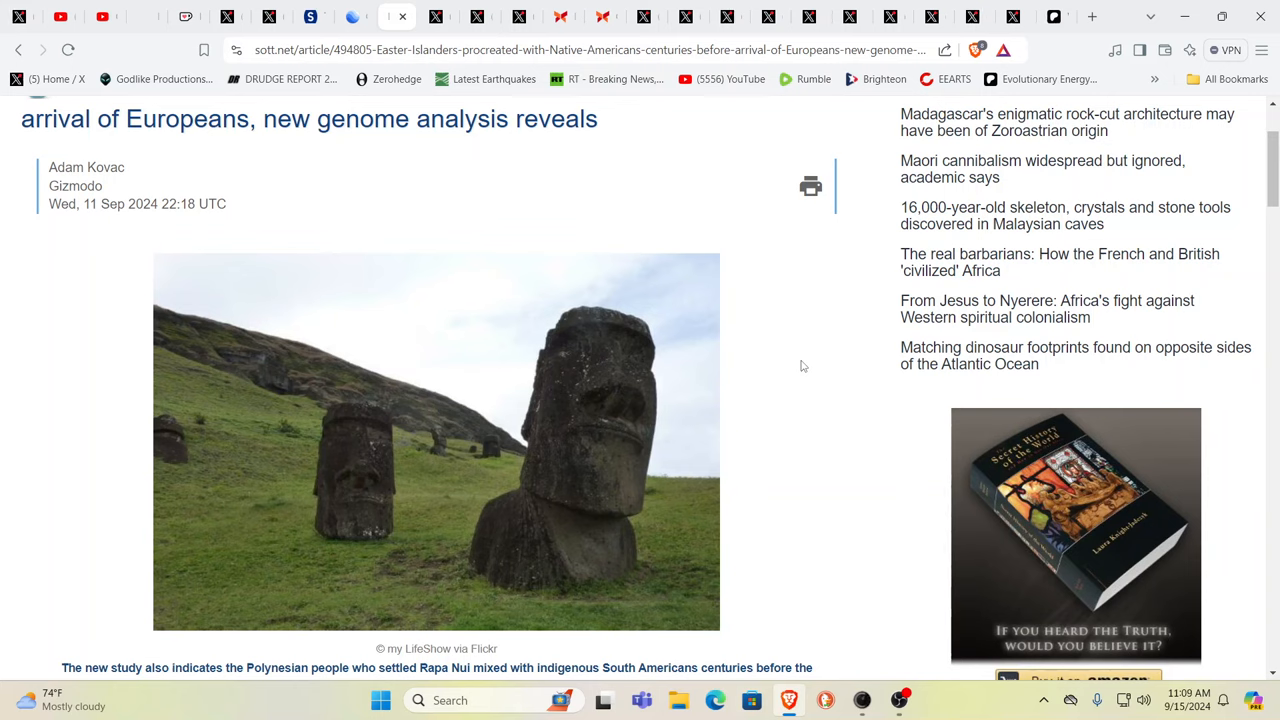
mouse_move(808, 408)
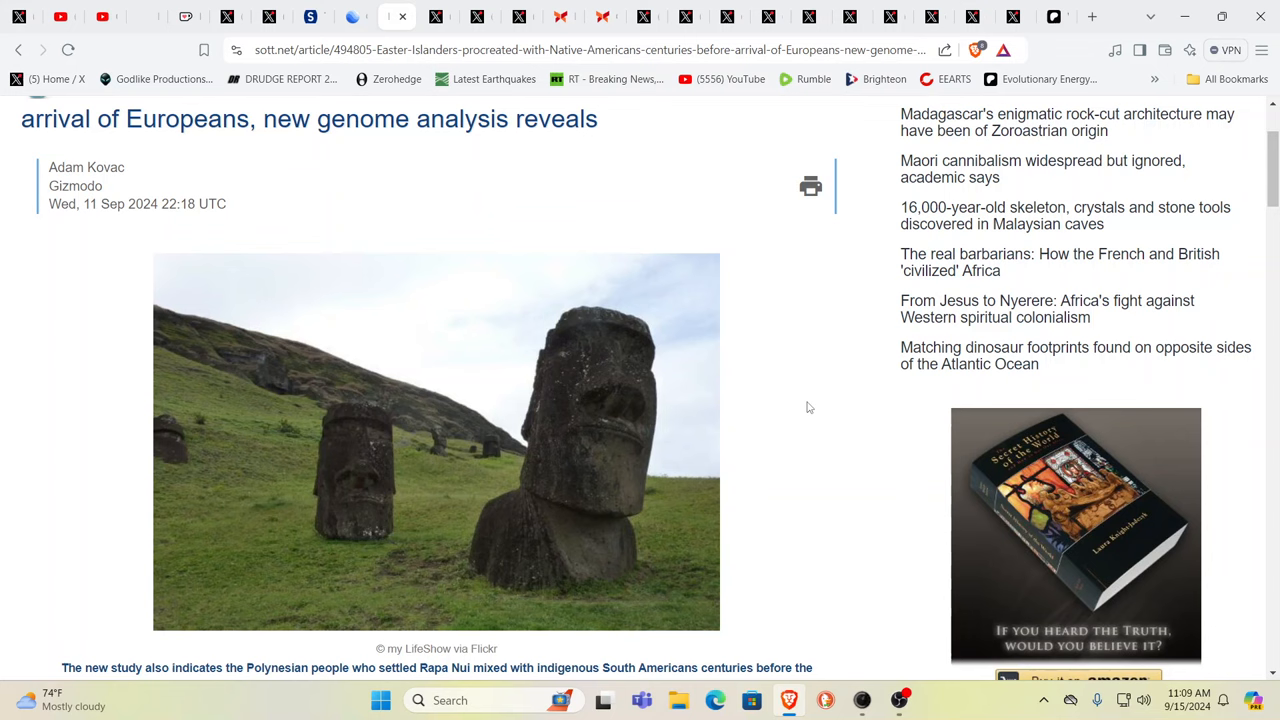
mouse_move(806, 418)
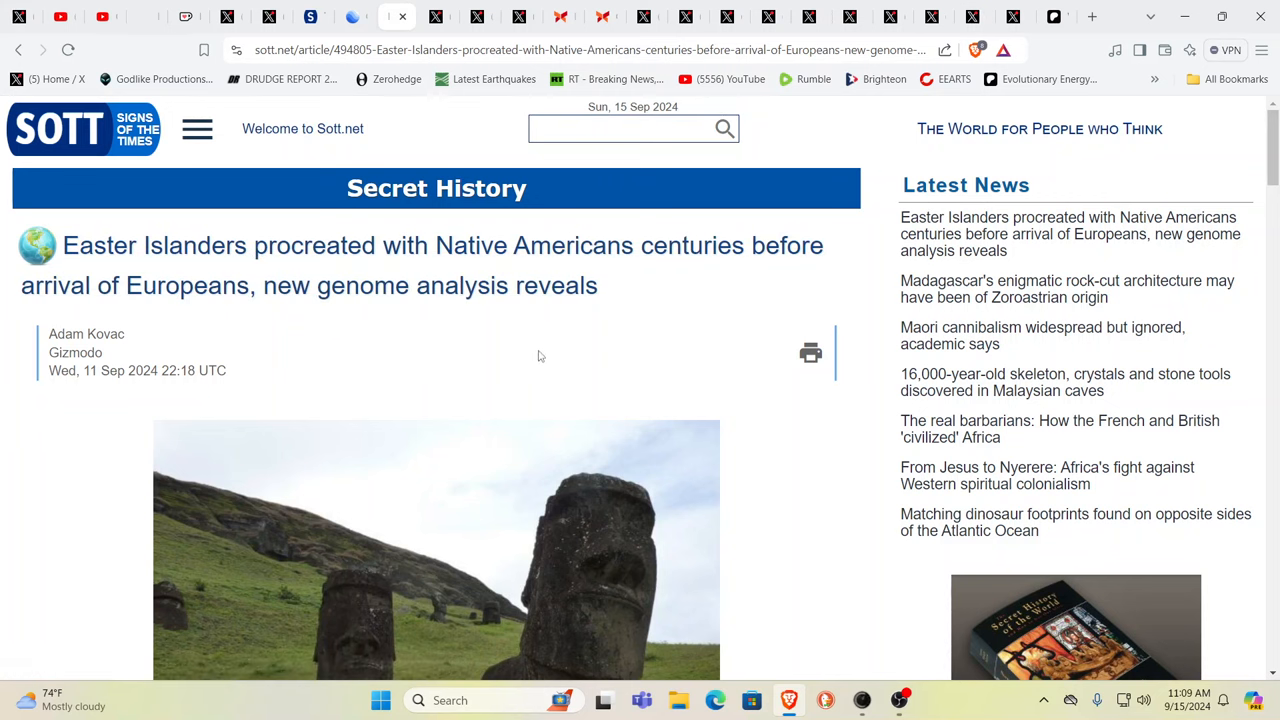
mouse_move(576, 362)
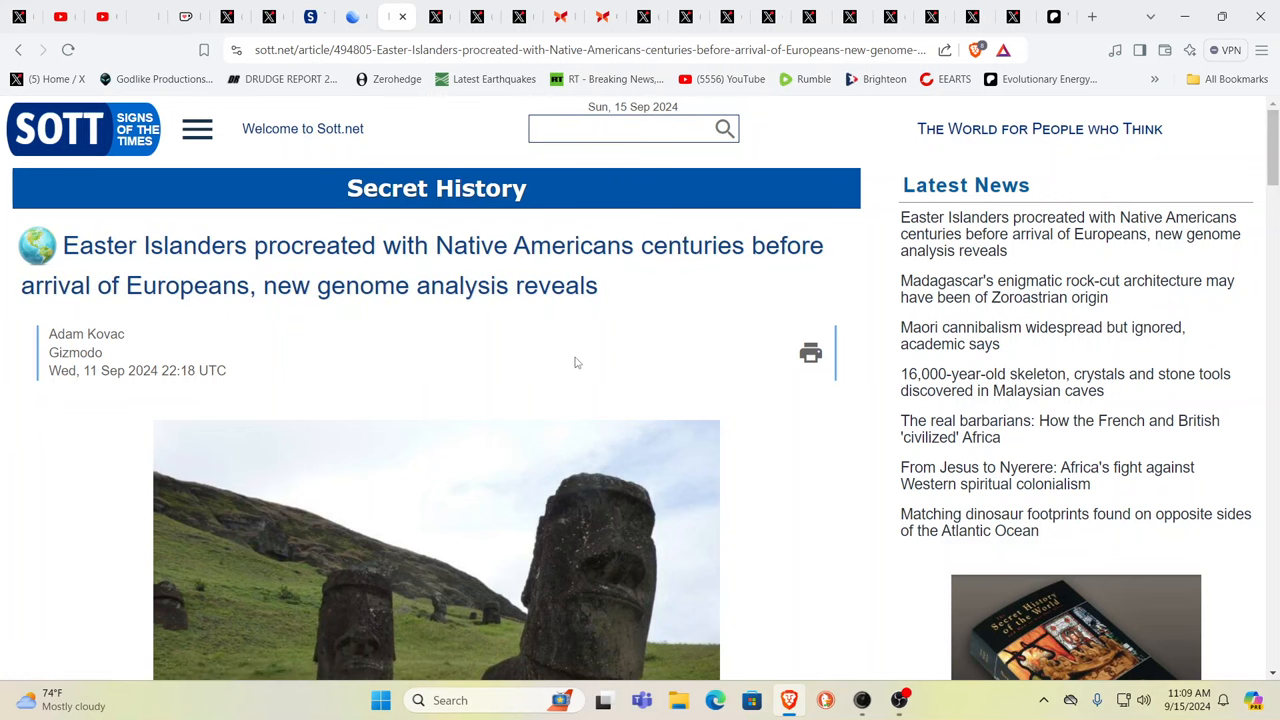
scroll("down", 3)
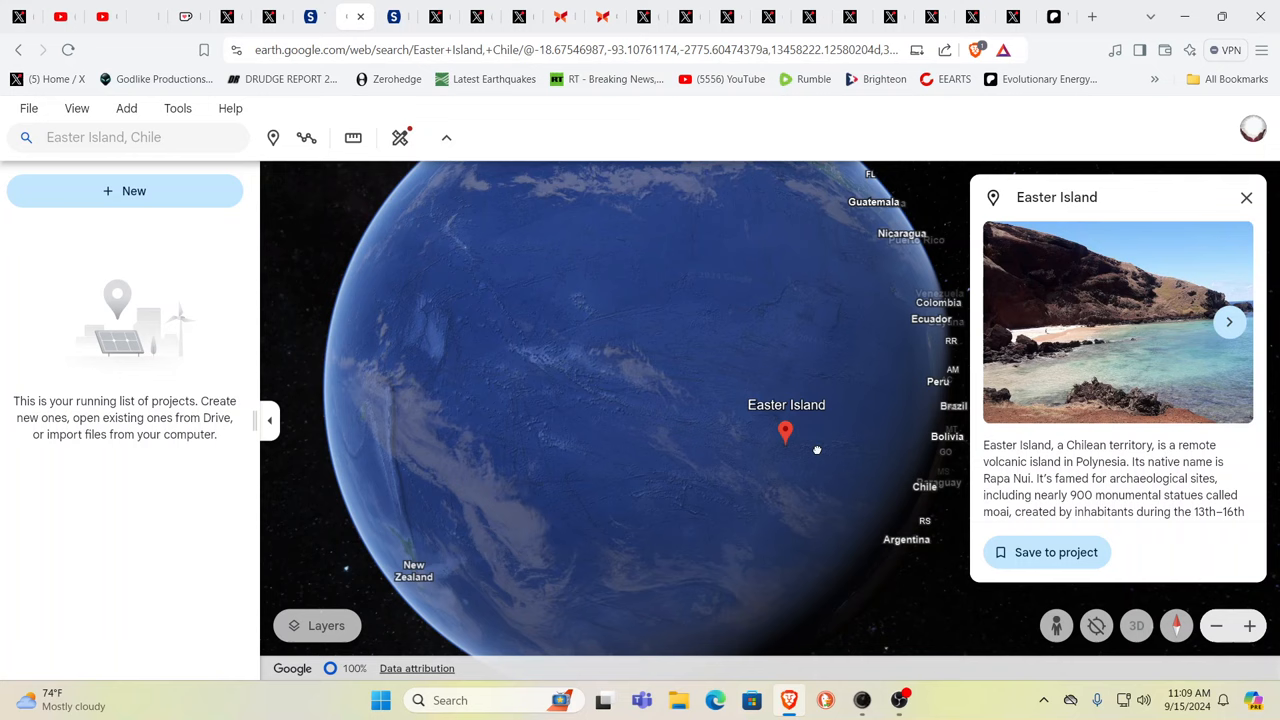
Spin the globe west toward New Zealand, then back east toward South America around Easter Island.
left_click_drag(816, 450, 668, 430)
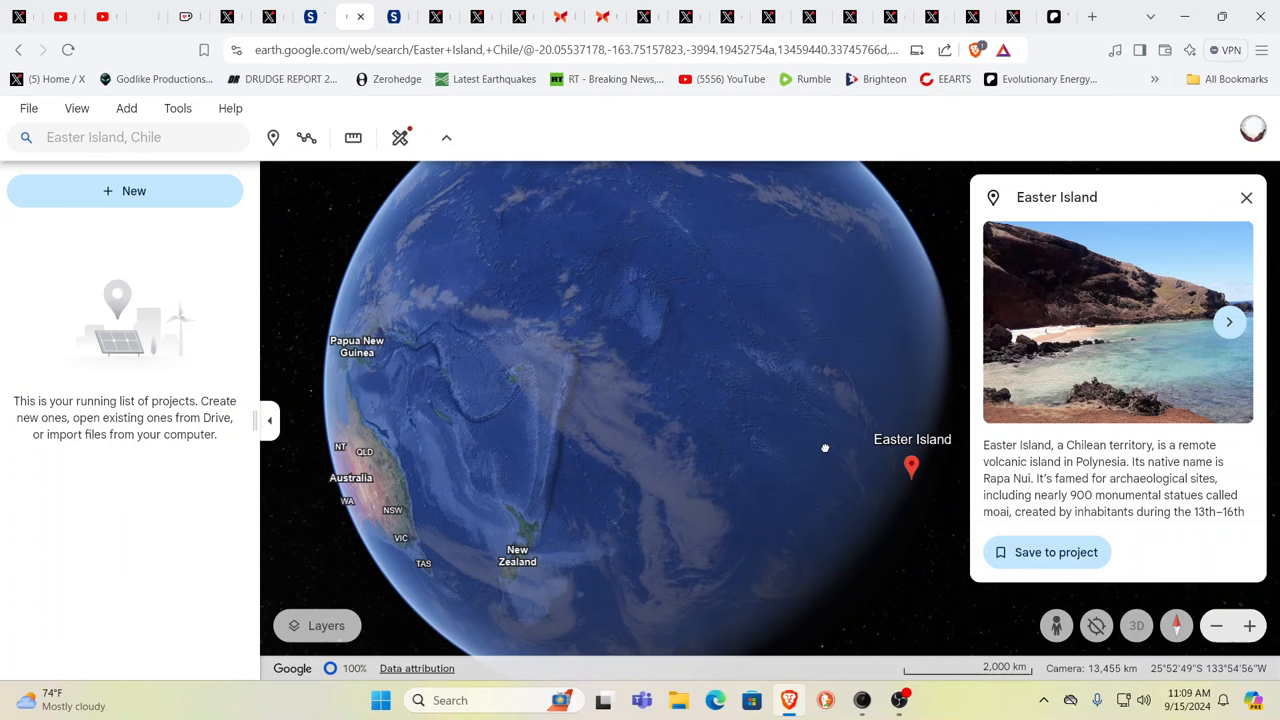
left_click_drag(824, 448, 744, 430)
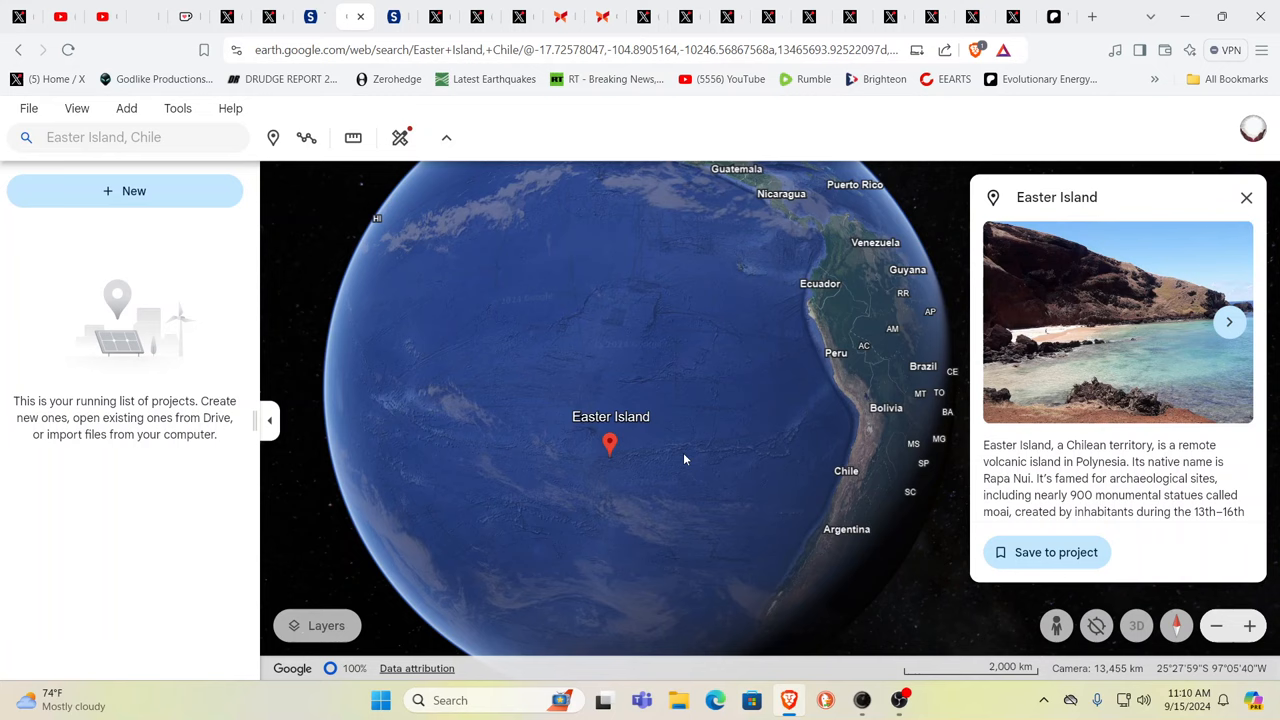
mouse_move(678, 458)
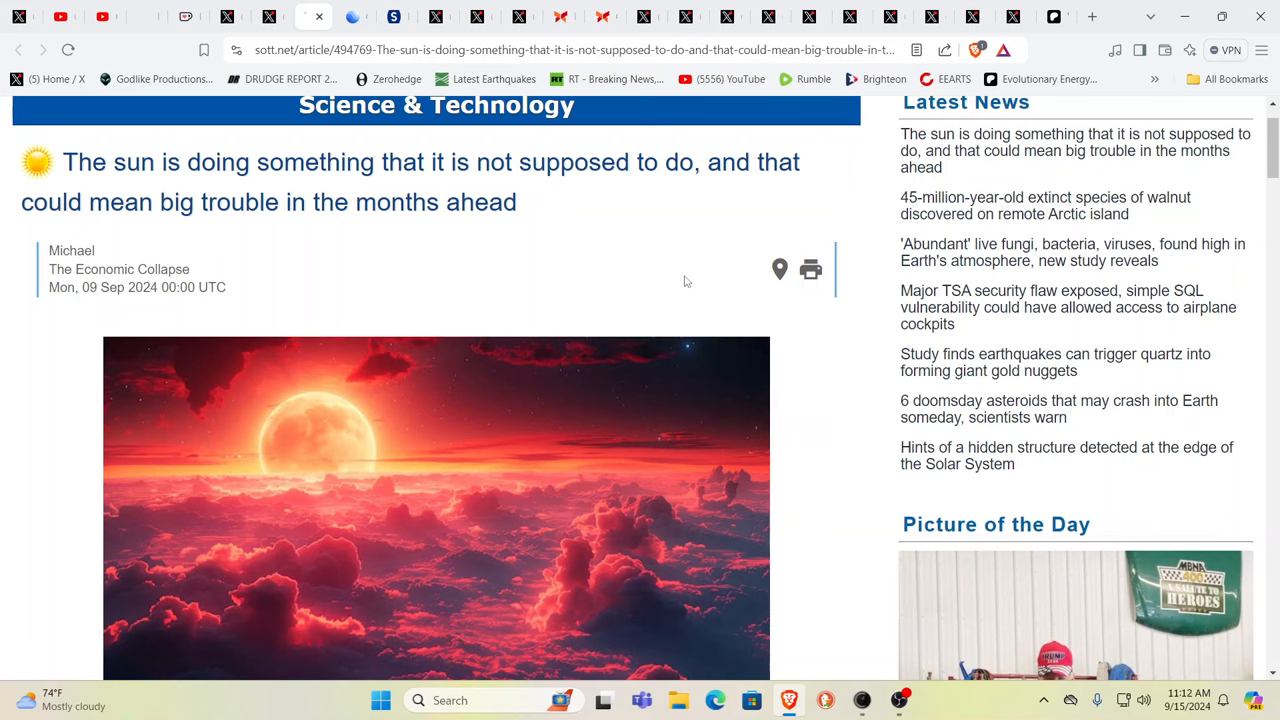
mouse_move(738, 290)
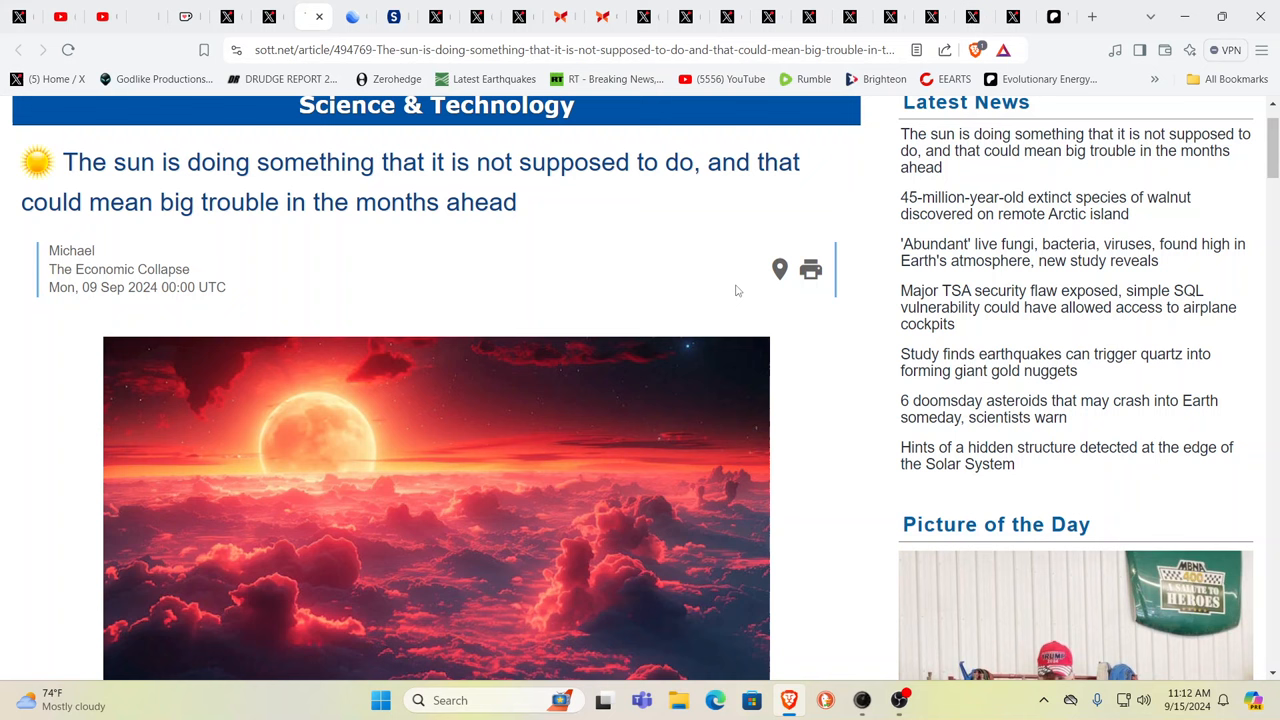
mouse_move(724, 290)
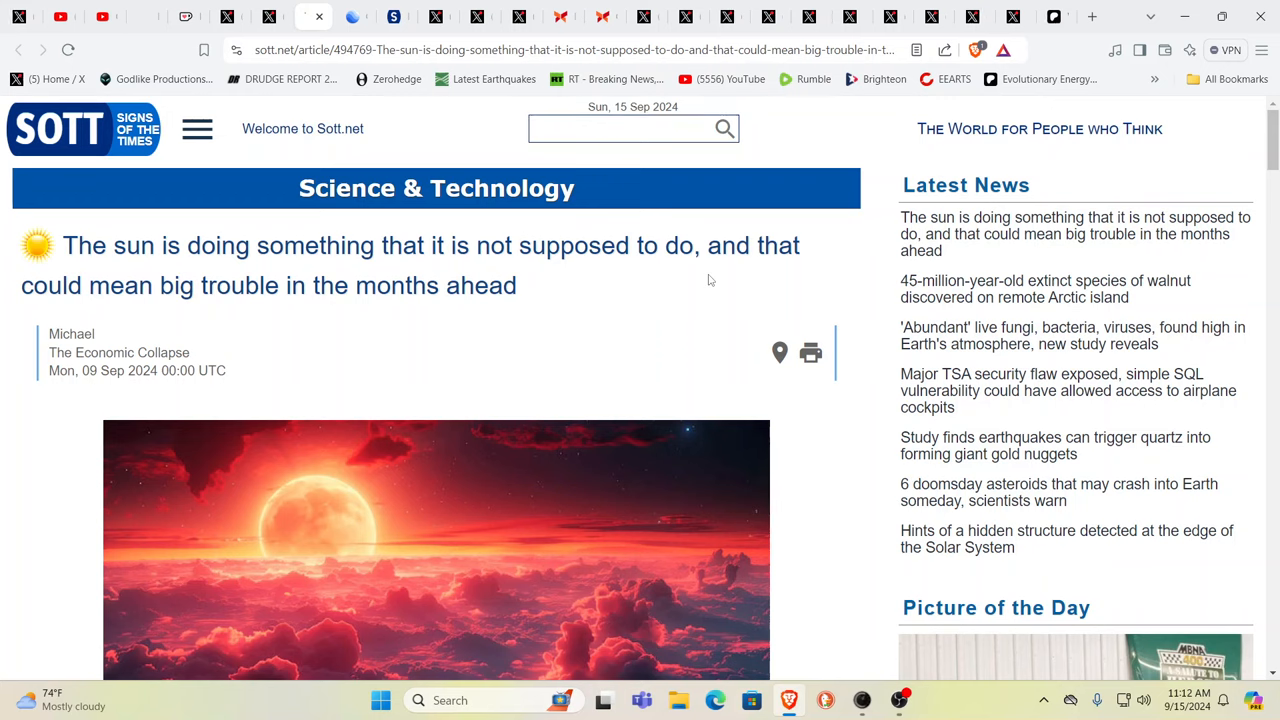
mouse_move(660, 296)
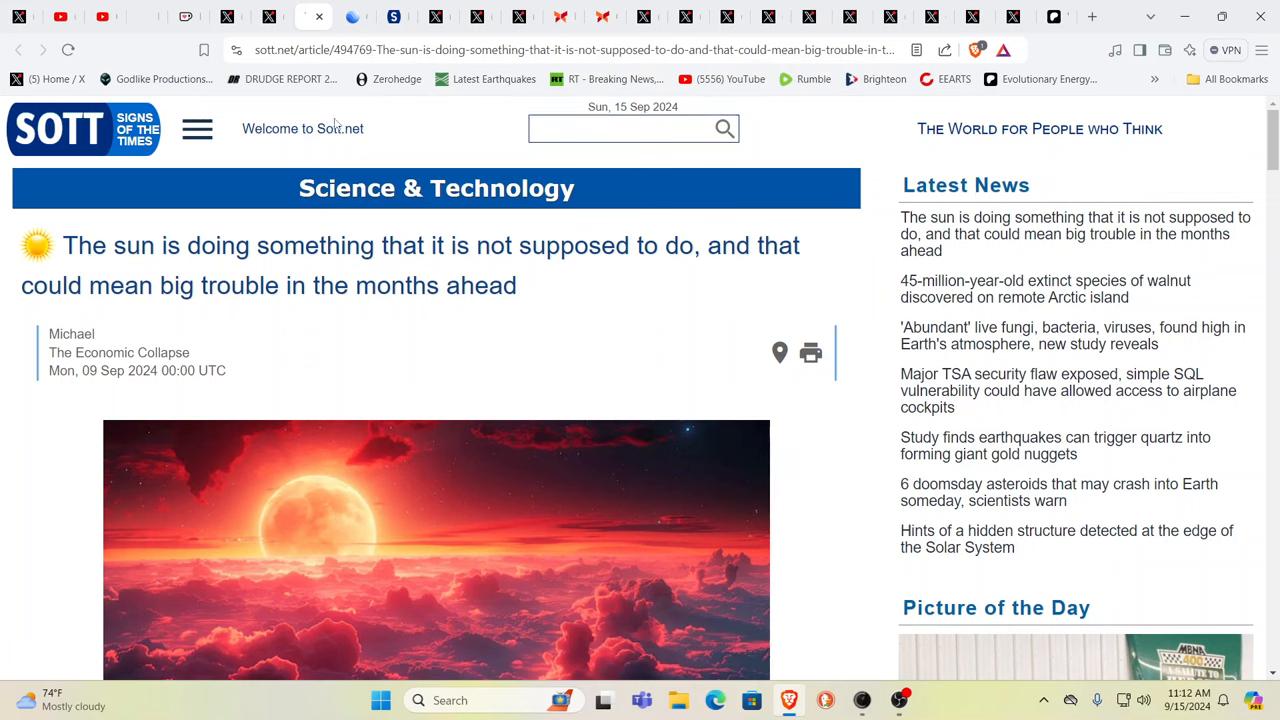
Switch to the X tab with Buitengebieden's dog video post.
left_click(272, 16)
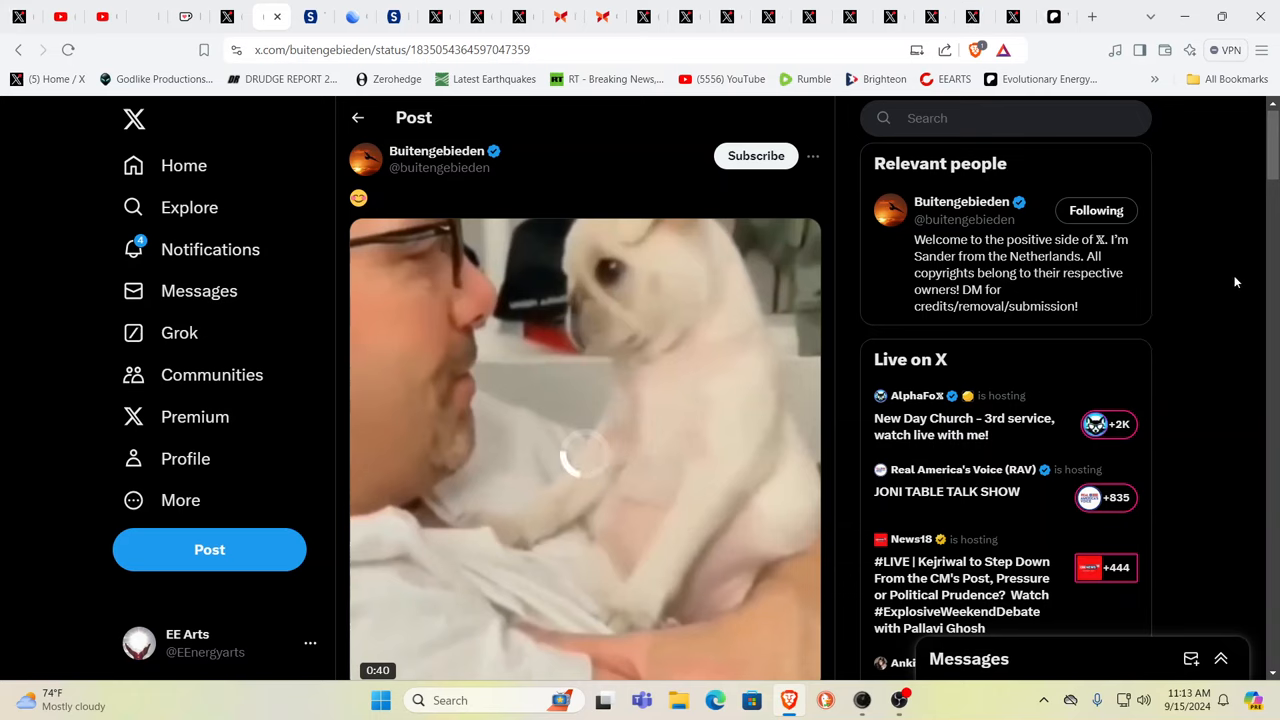
mouse_move(660, 184)
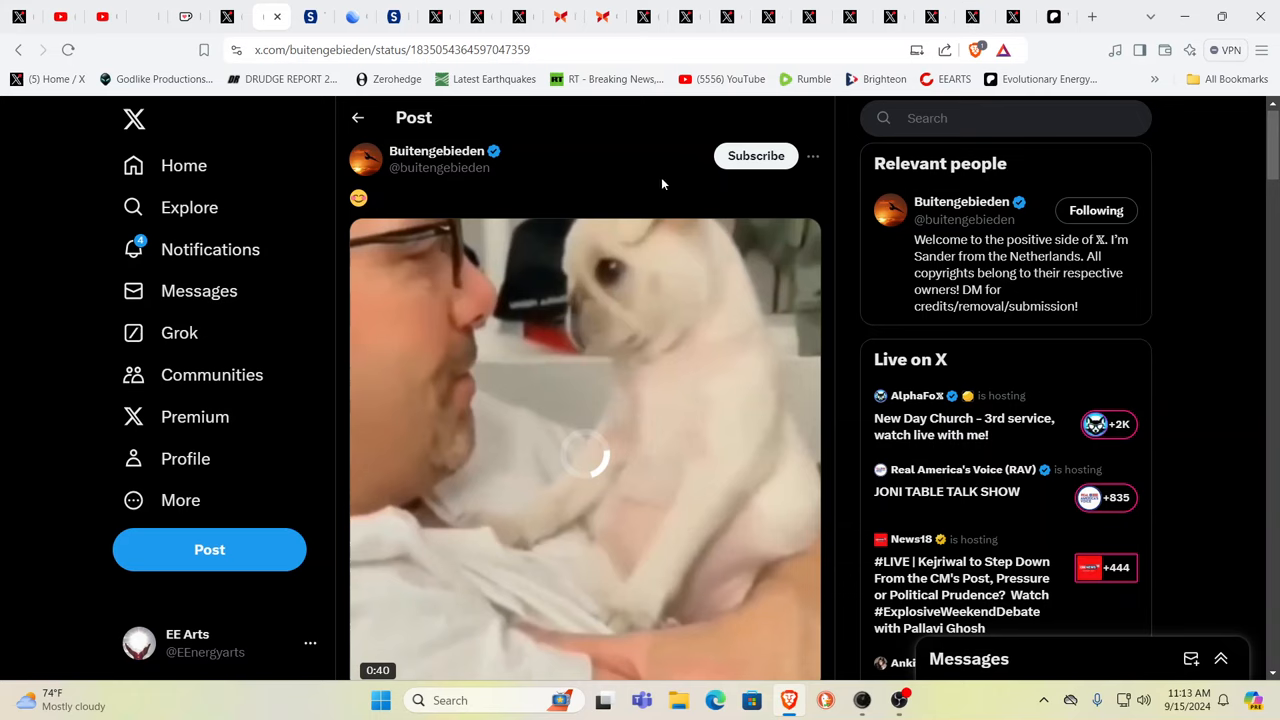